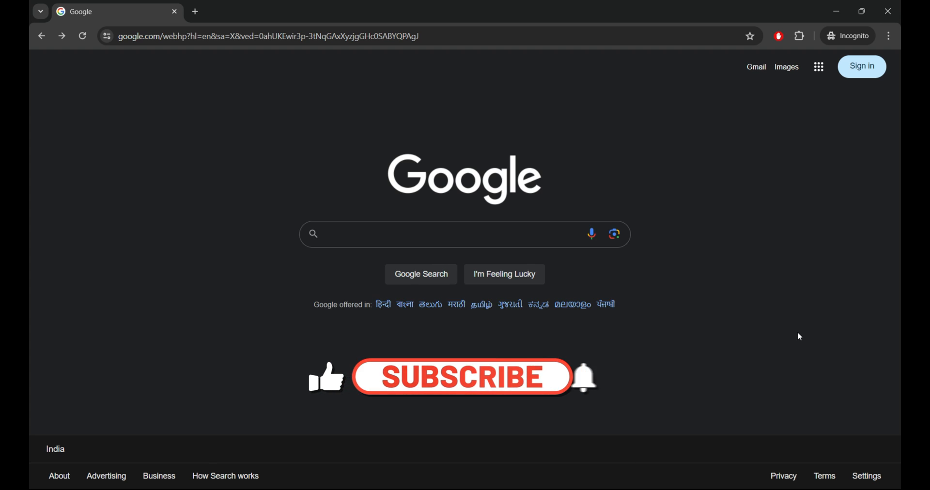
- Search Google for 'android studio'
click(463, 377)
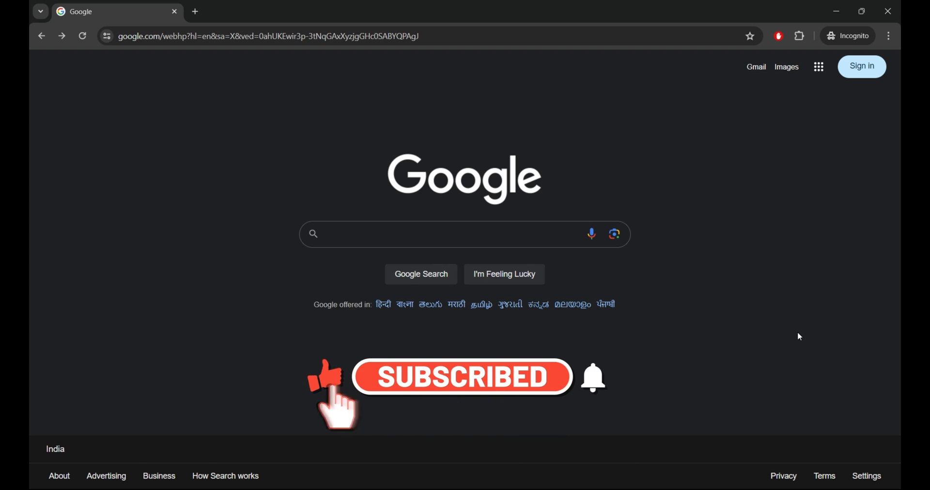
click(463, 233)
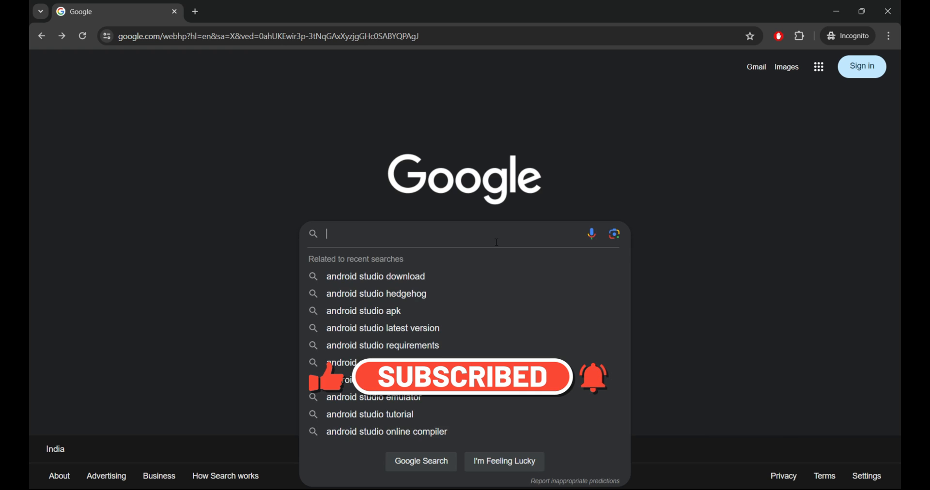
text(android studio)
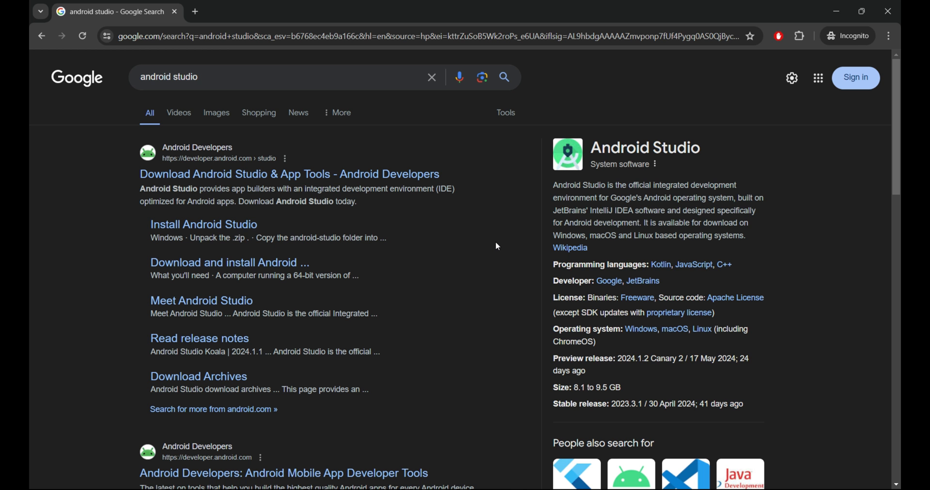
- Download the Android Studio Koala installer, accept the license, and view Chrome's download history
click(289, 174)
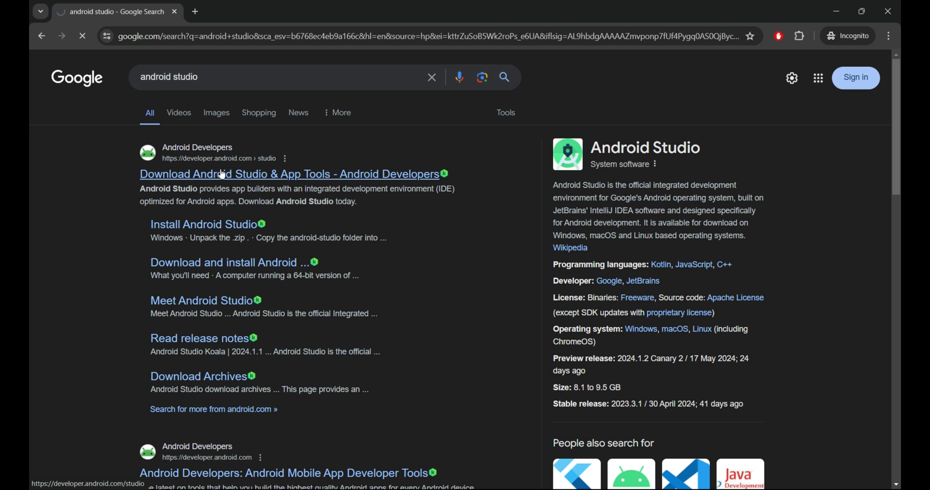
click(289, 174)
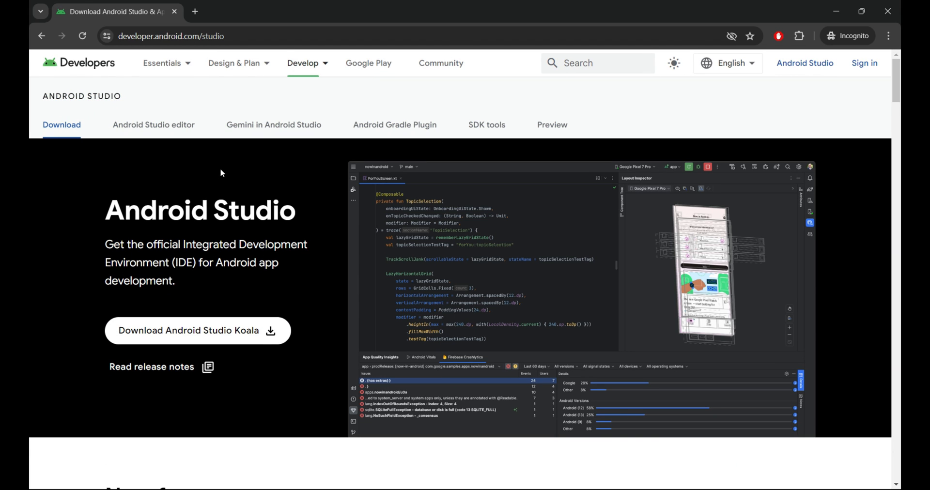
click(198, 331)
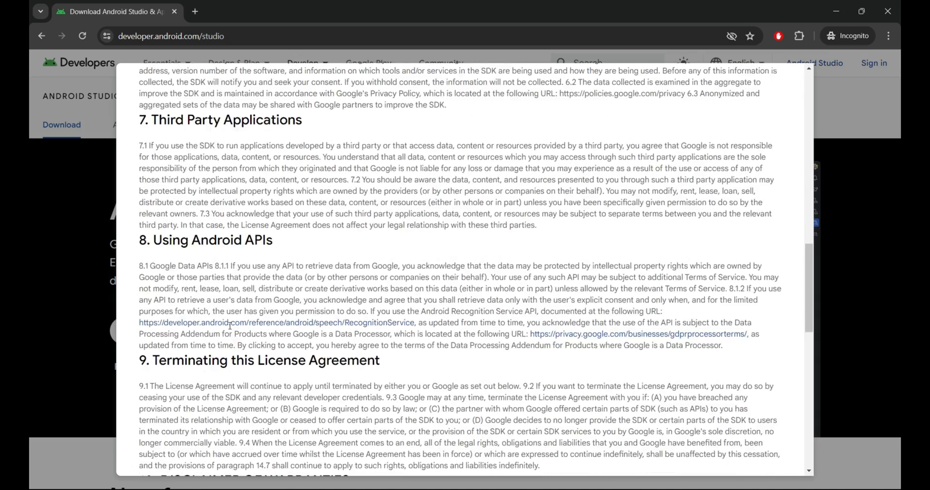
scroll(down, 3)
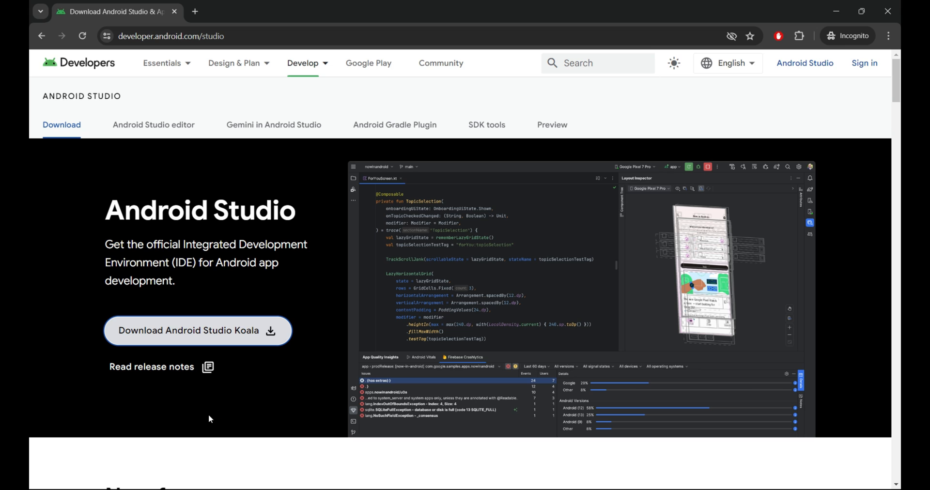
click(198, 330)
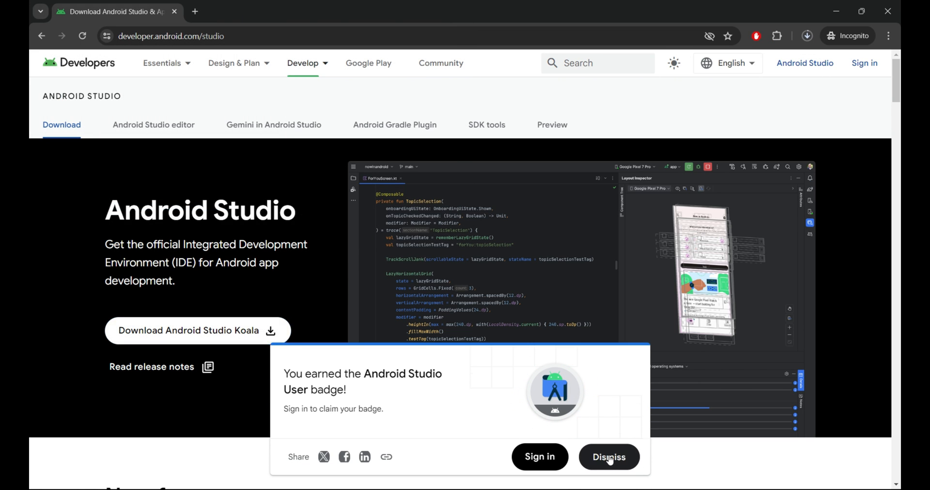
click(608, 457)
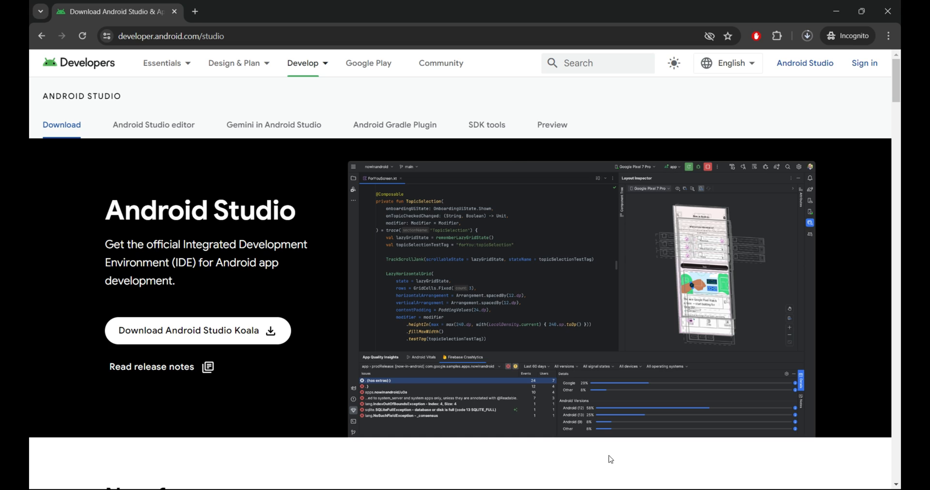
click(807, 36)
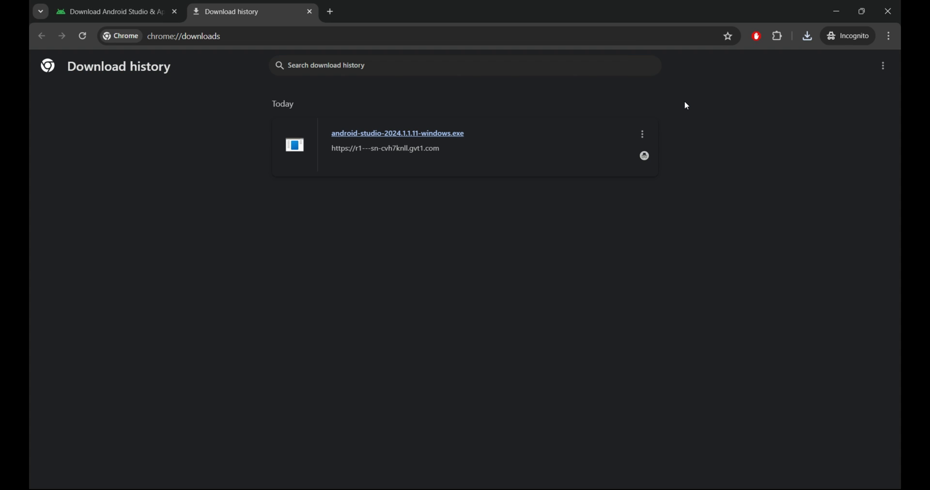
- Launch the downloaded android-studio-2024.1.1.11-windows.exe installer from download history
click(465, 65)
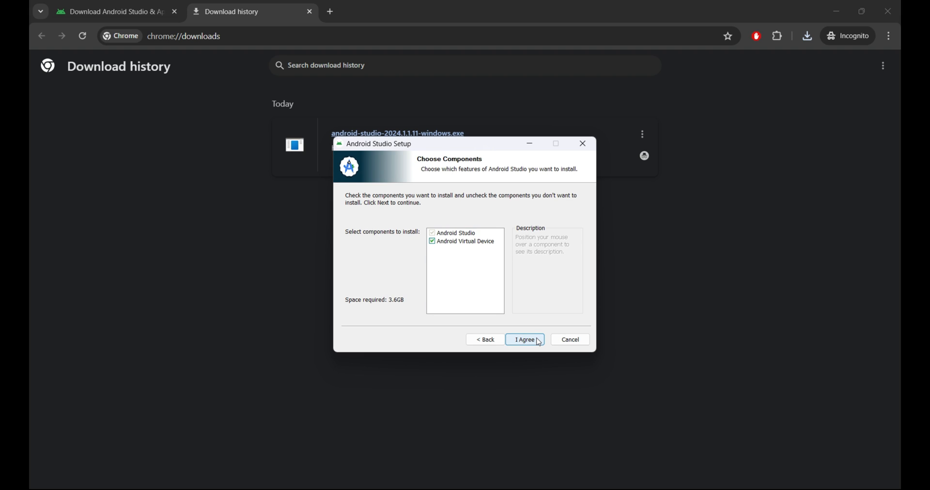
- Install Android Studio with the chosen components and finish the setup wizard
click(525, 339)
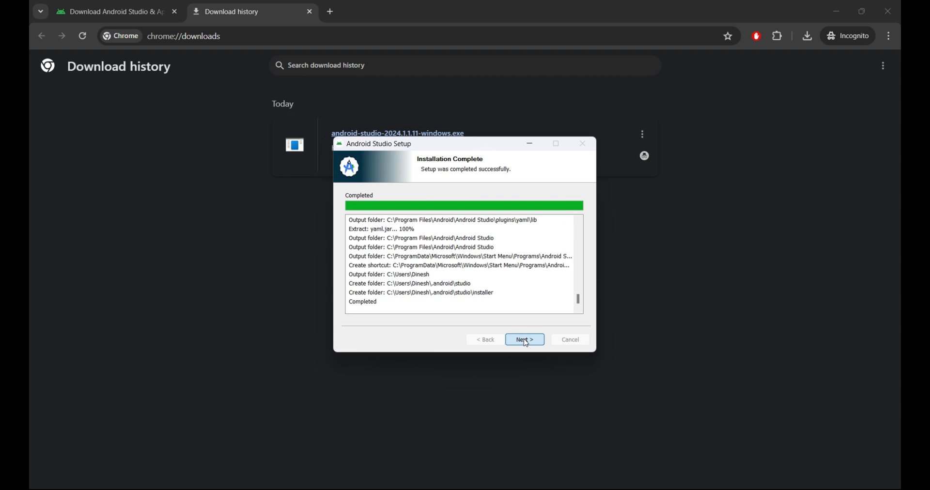
click(524, 339)
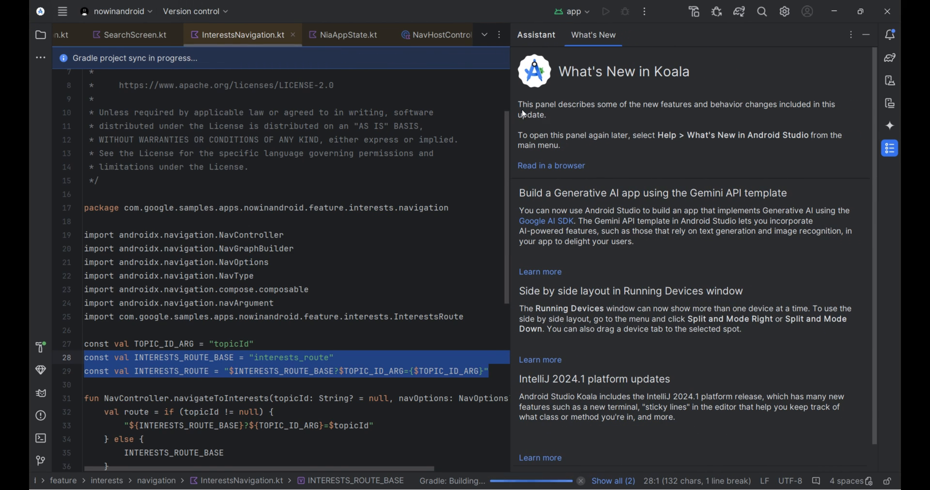
mouse_move(756, 207)
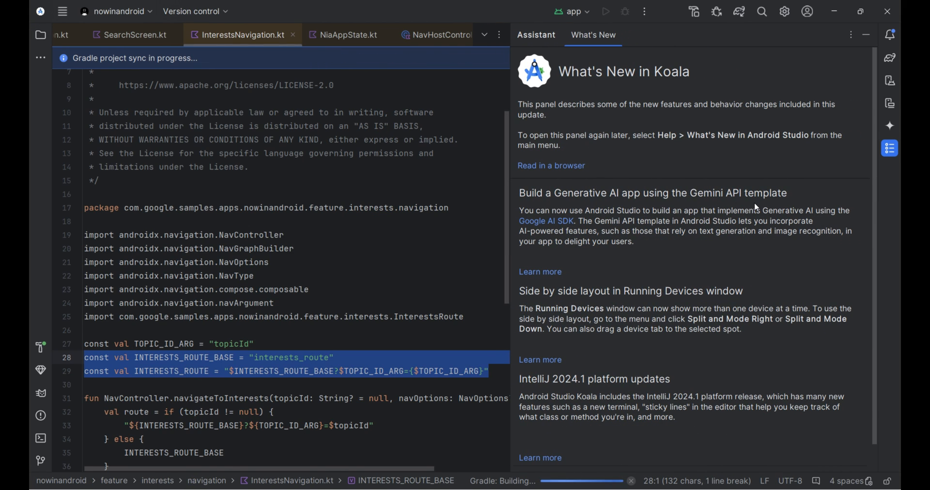
- Read the What's New in Koala notes while Gradle syncs, then show Running Devices
scroll(down, 3)
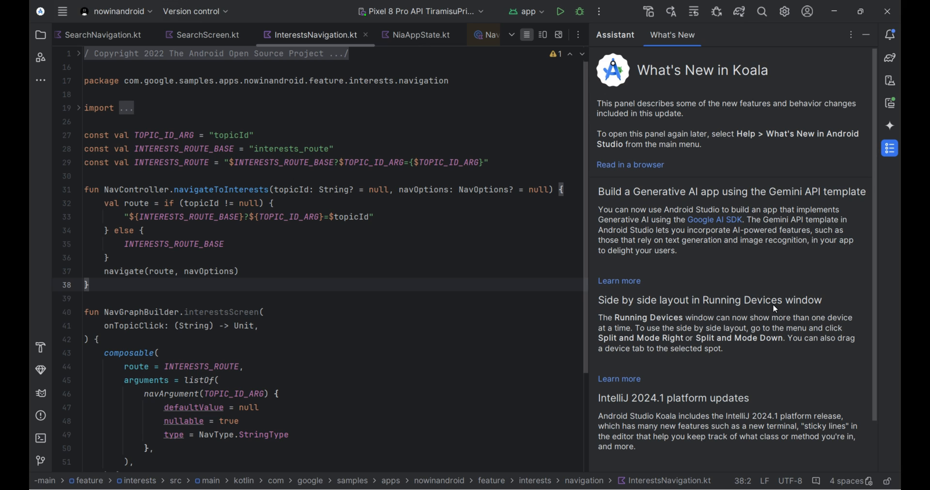
click(890, 102)
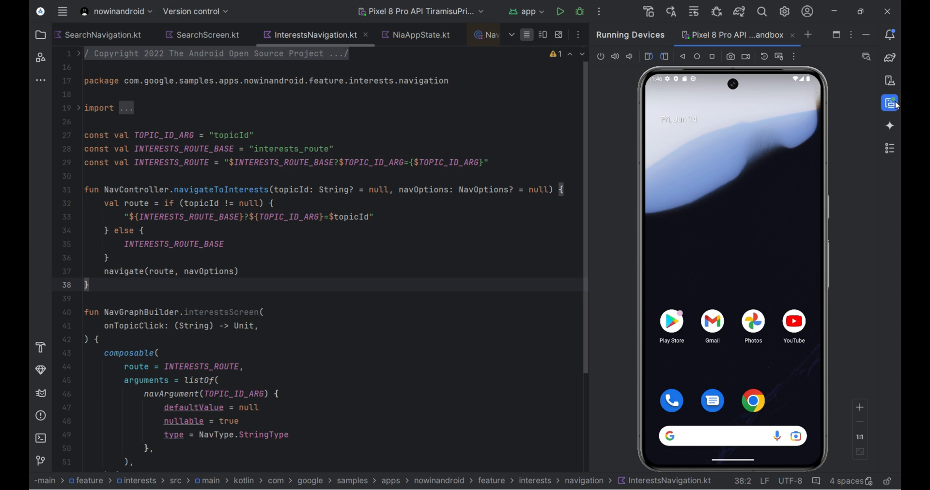
- Build and run 'app' on the Pixel 8 Pro emulator, then hide the Build output
click(559, 12)
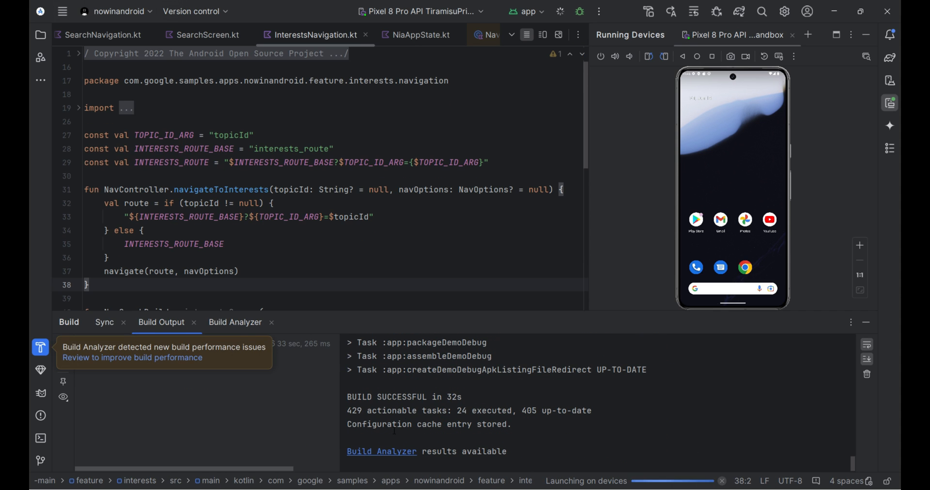
click(560, 11)
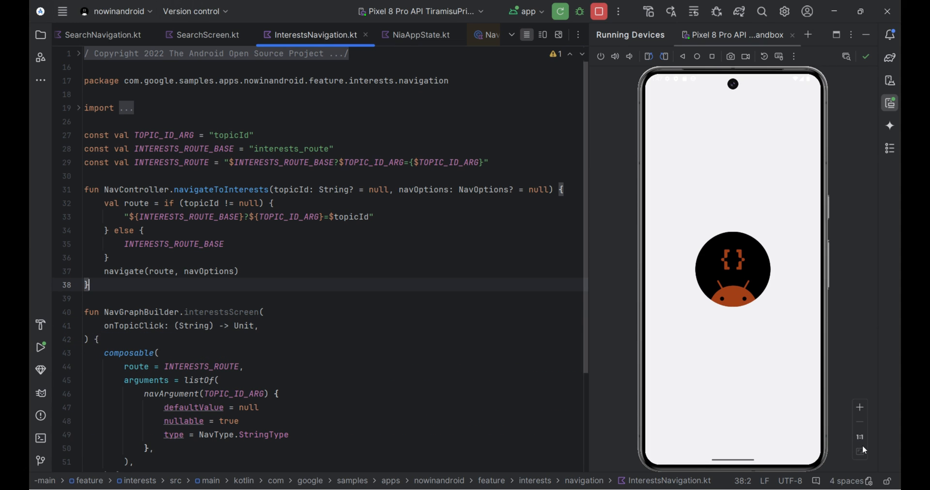
mouse_move(850, 370)
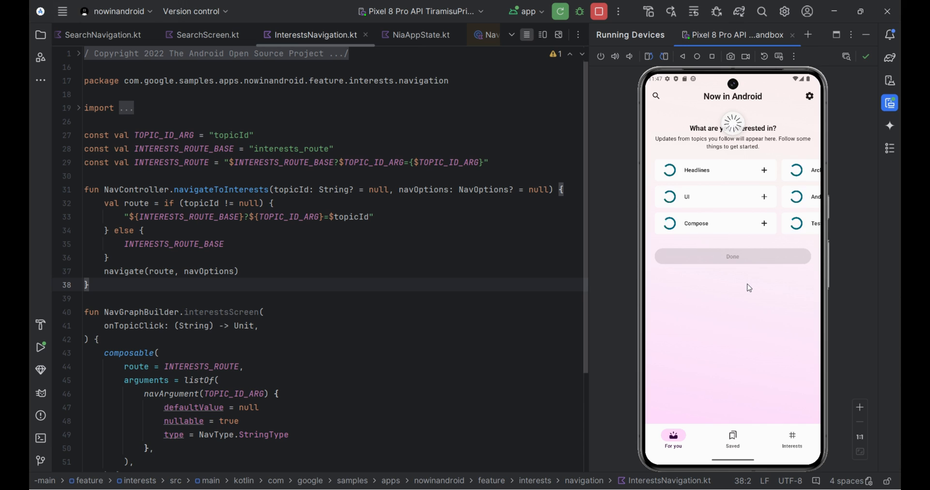
- Follow the UI and Compose topics and scroll through the feed
click(764, 197)
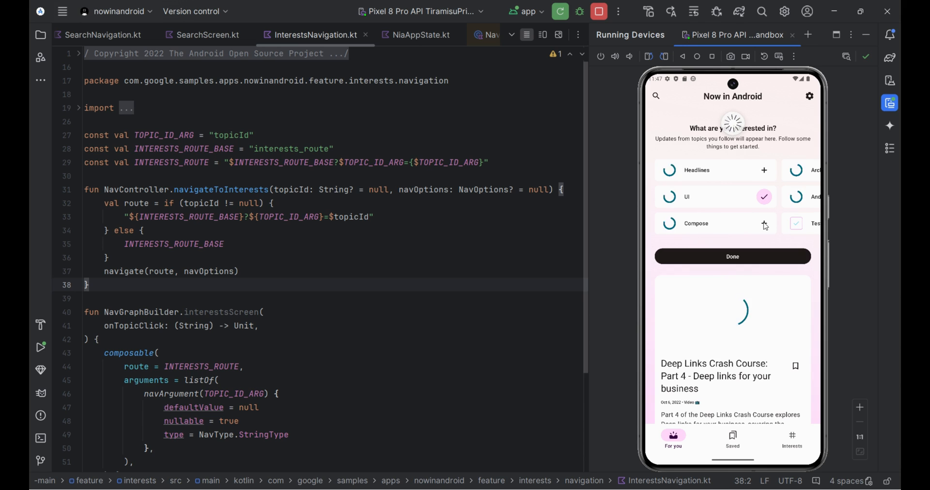
click(732, 257)
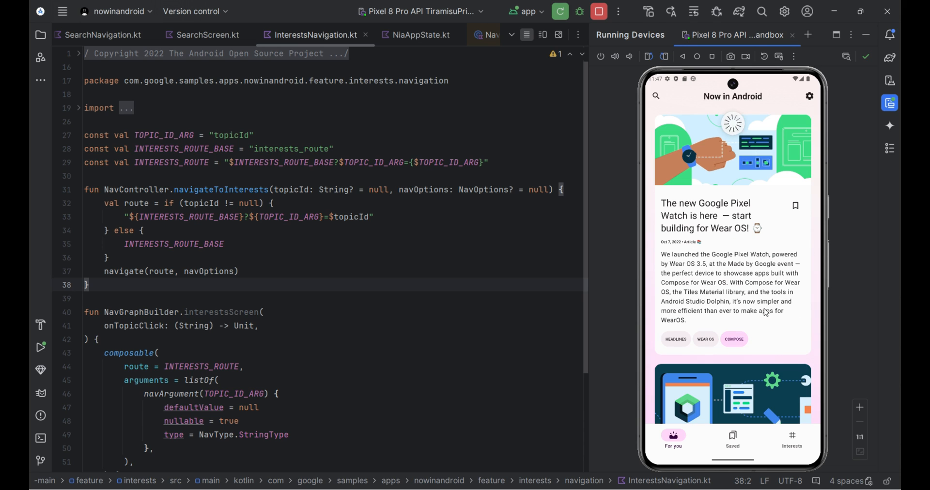
scroll(down, 3)
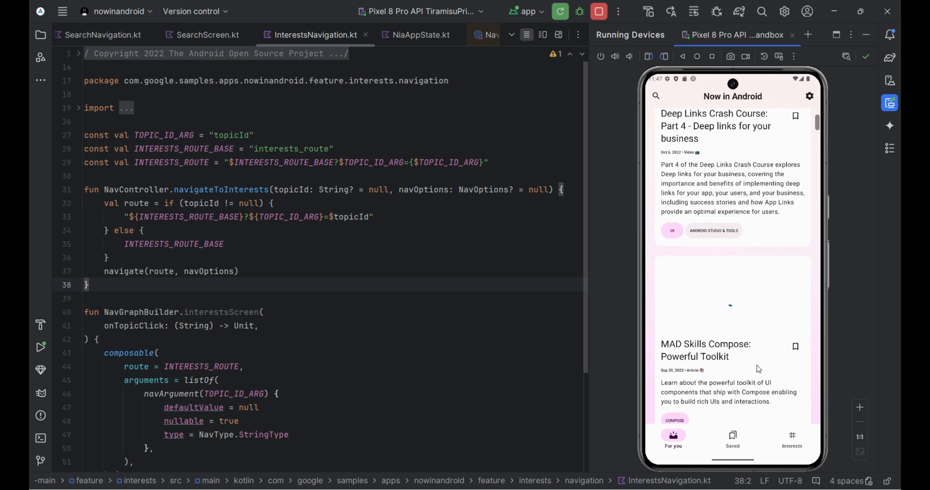
scroll(down, 3)
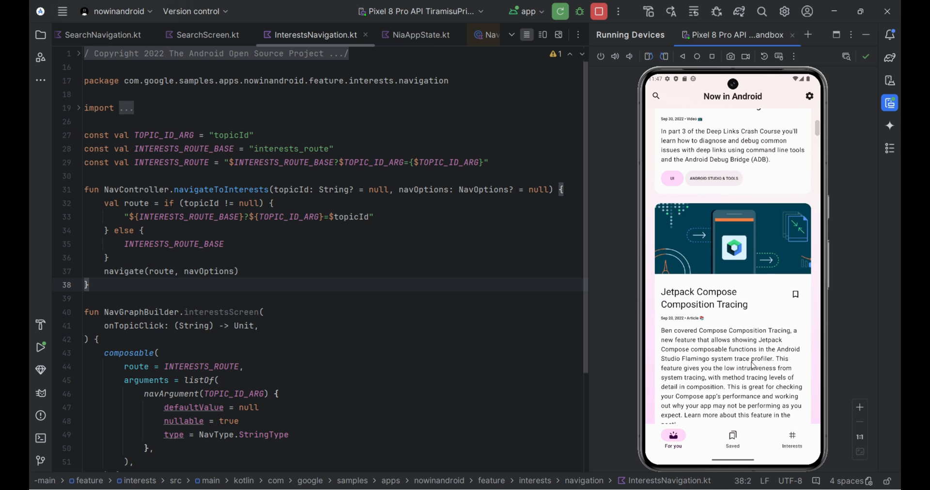
- View the Saved articles, then browse Interests to the Android Auto topic
click(733, 439)
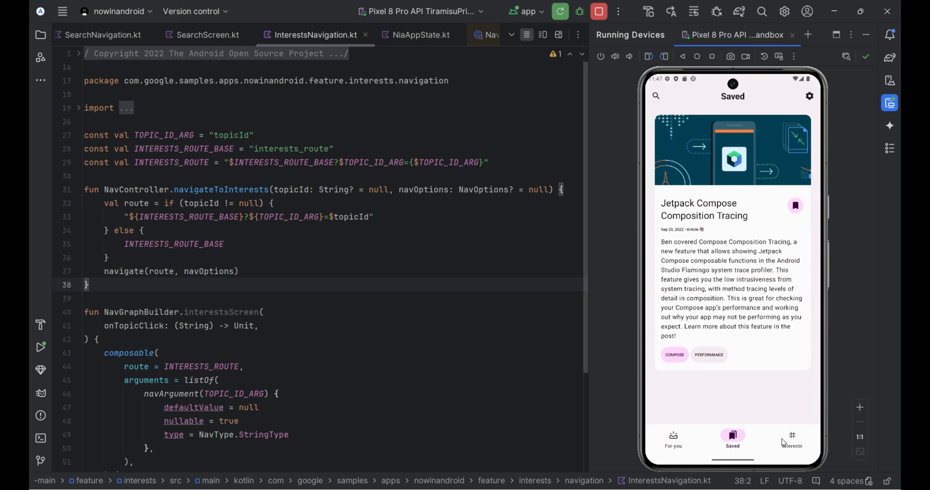
click(792, 440)
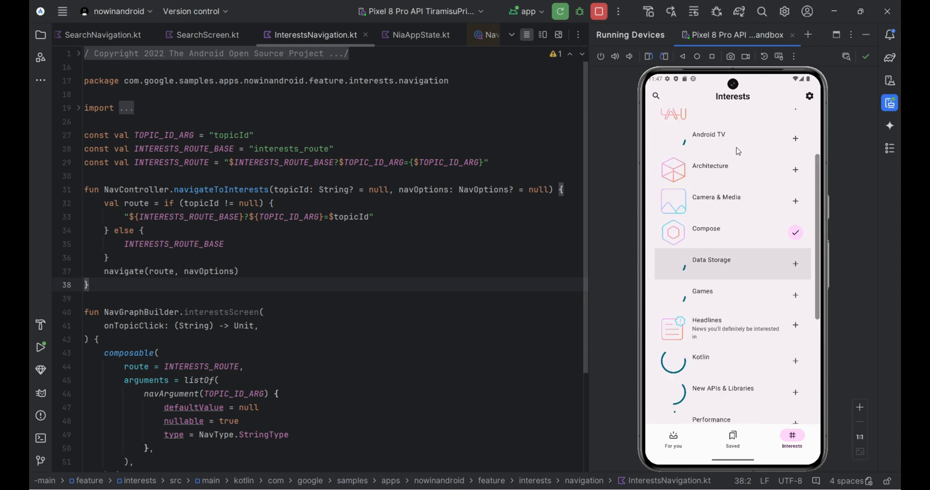
scroll(down, 3)
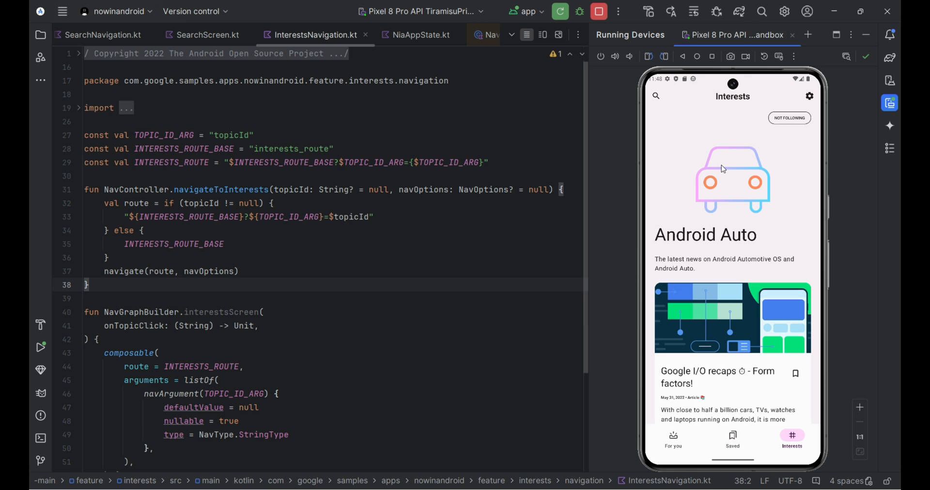
scroll(down, 3)
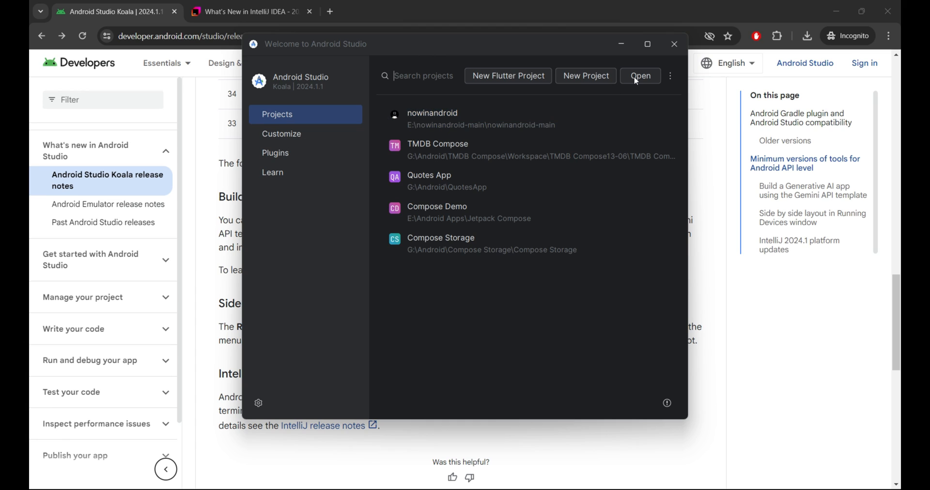
- Choose the Gemini API Starter template and advance to the API Key page
click(585, 75)
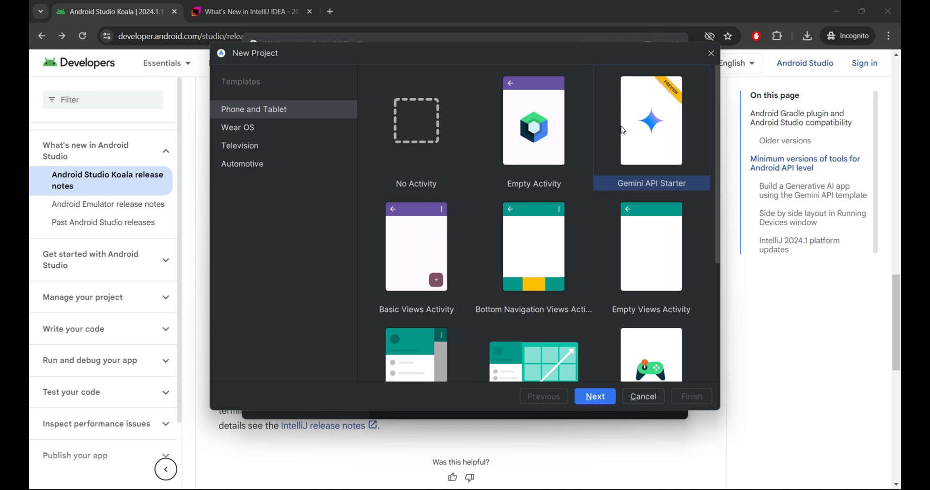
mouse_move(642, 128)
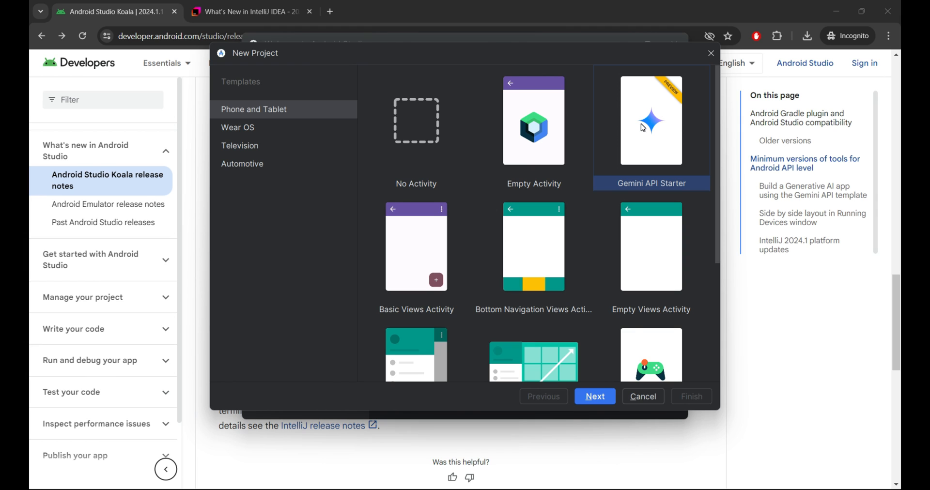
click(594, 396)
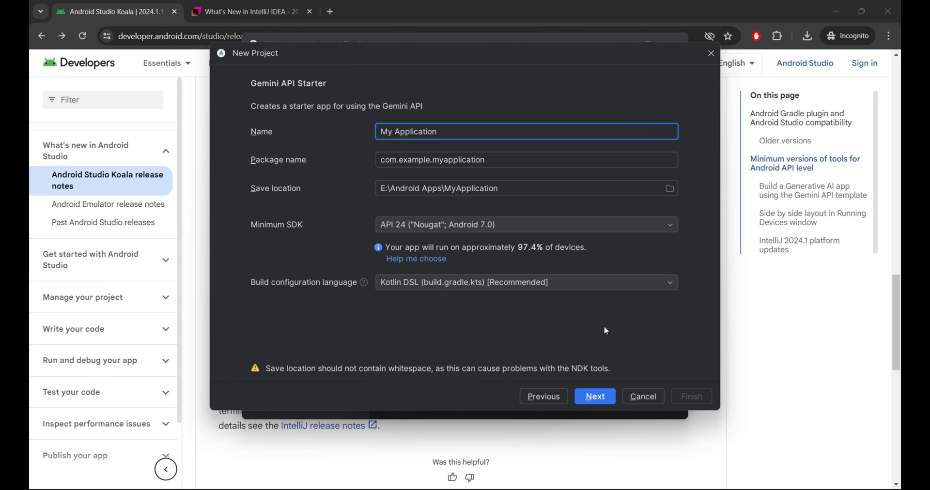
click(594, 396)
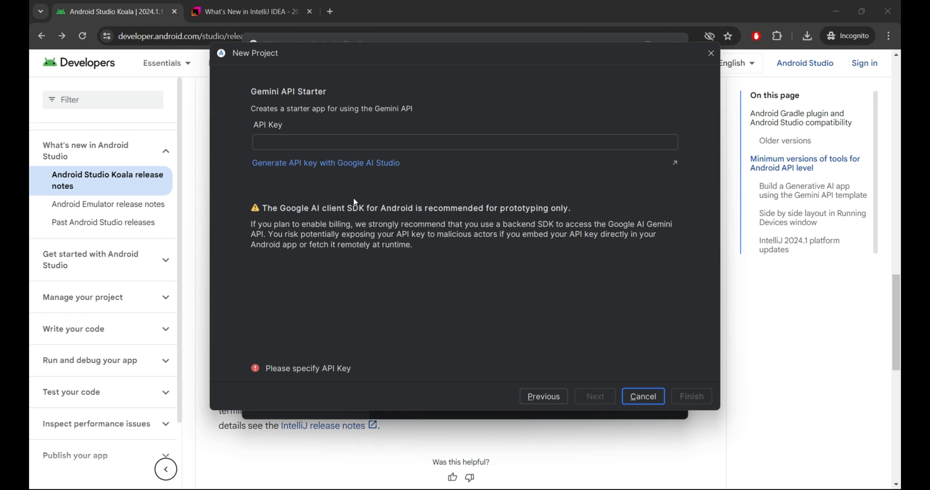
mouse_move(349, 161)
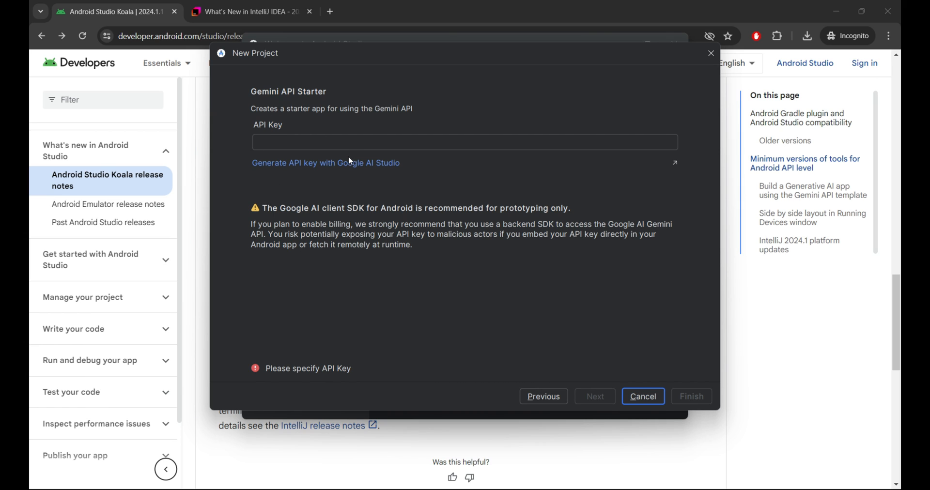
click(464, 142)
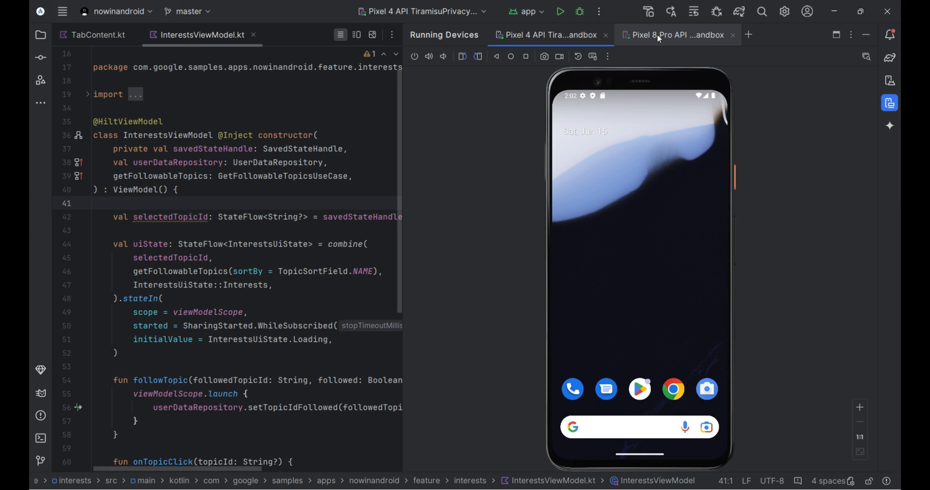
- Split the Pixel 4 device tab to the right and open a PowerShell terminal
click(549, 35)
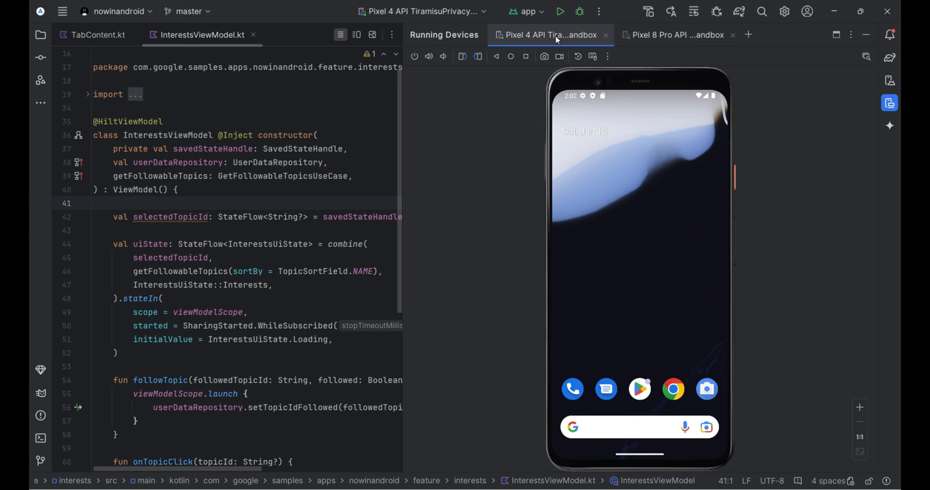
right_click(546, 35)
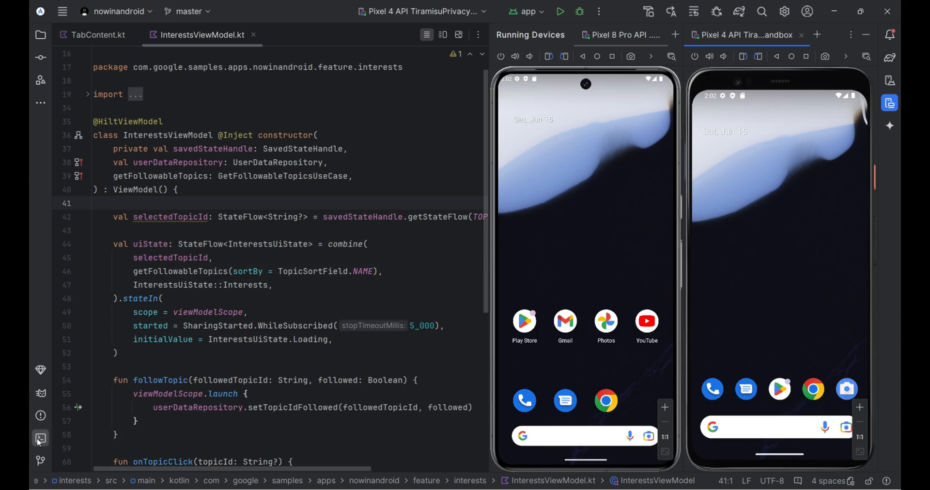
click(40, 438)
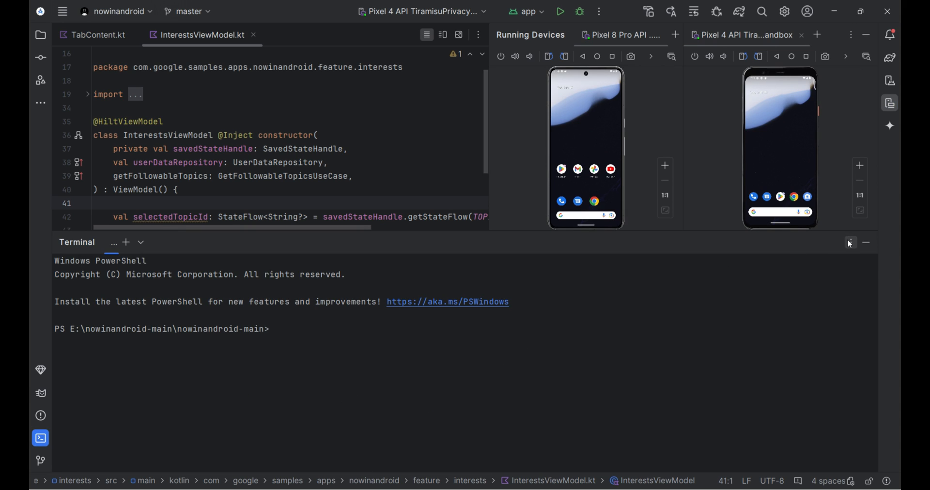
- In a new terminal tab, run git init and add, then commit with message 'First Commit'
click(125, 242)
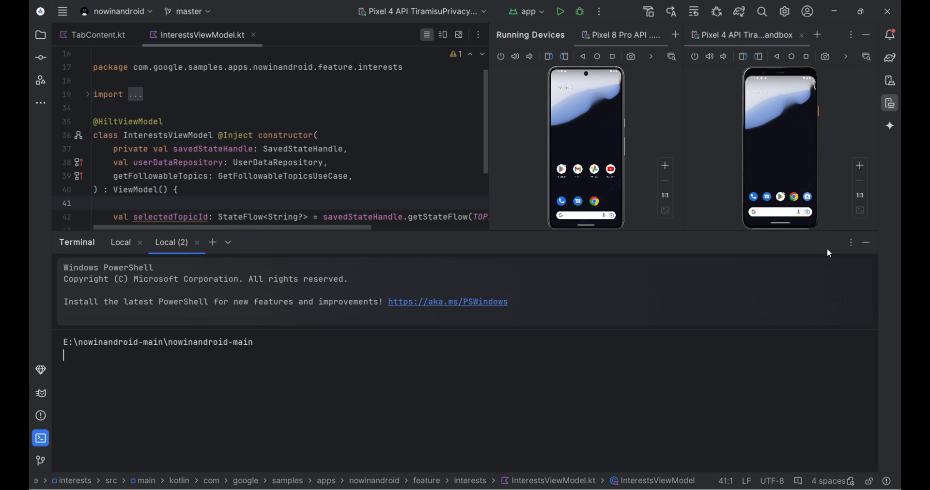
text(git i)
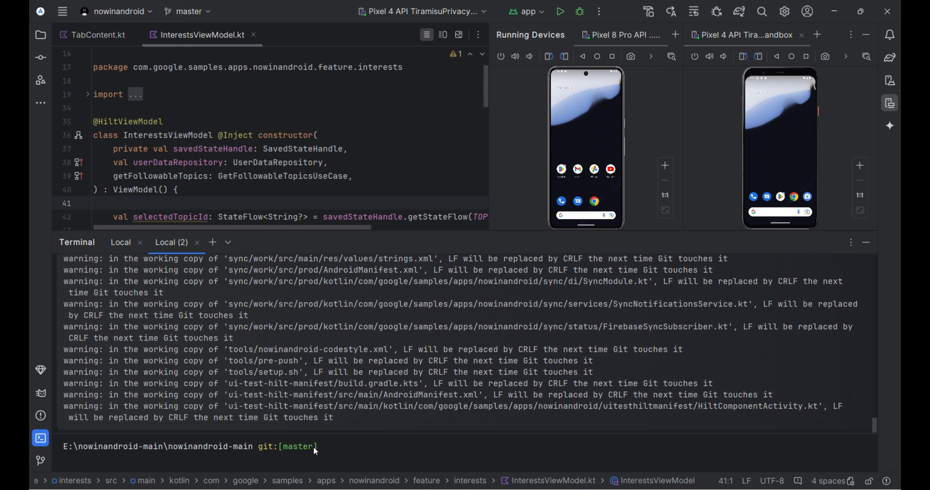
text(git commit)
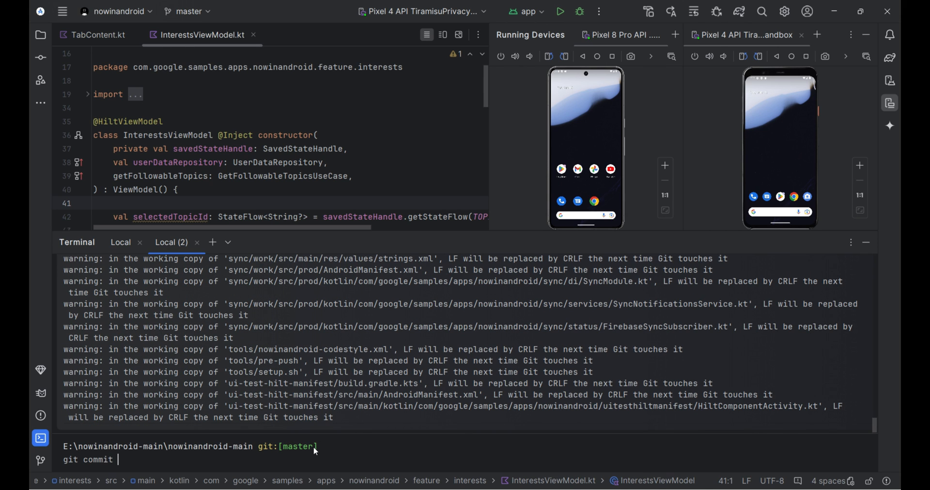
text(-m ")
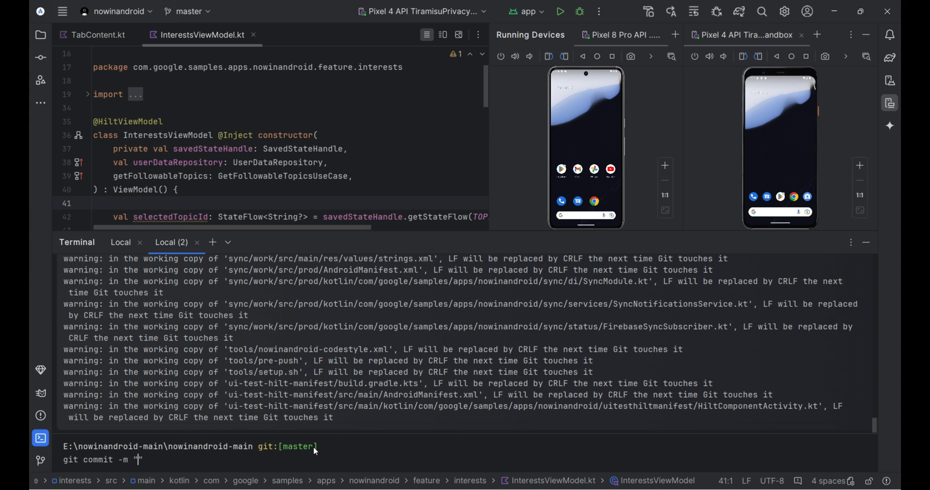
text(First Commit)
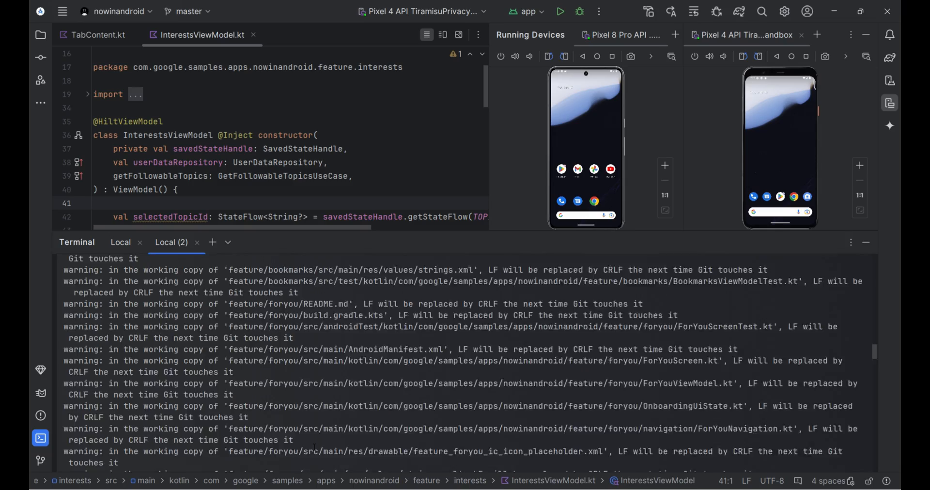
scroll(down, 3)
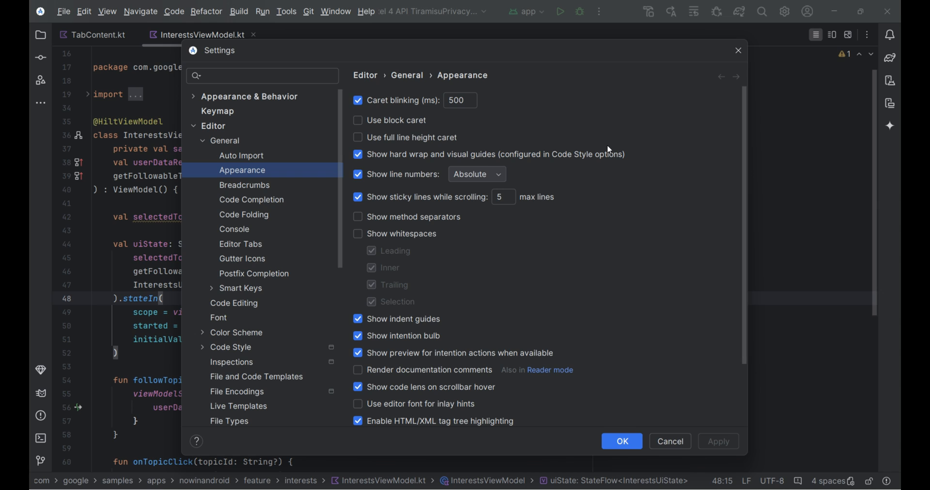
- Check the sticky lines limit of 5 max lines, then close Settings
click(503, 197)
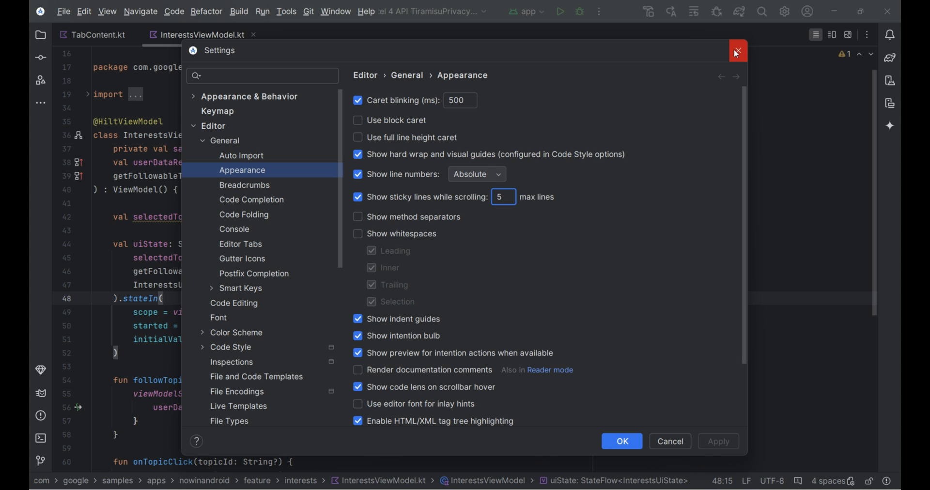
click(737, 51)
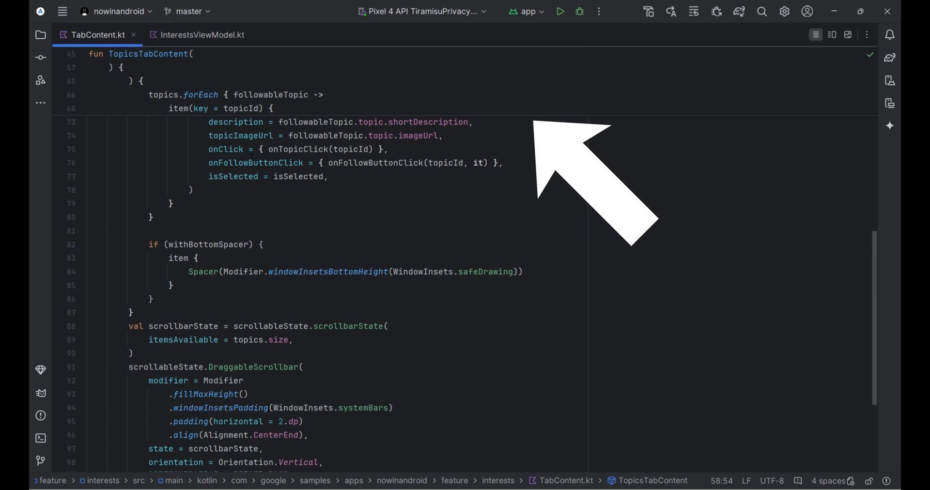
- Scroll TabContent.kt so the enclosing code lines stay pinned at the top
scroll(down, 3)
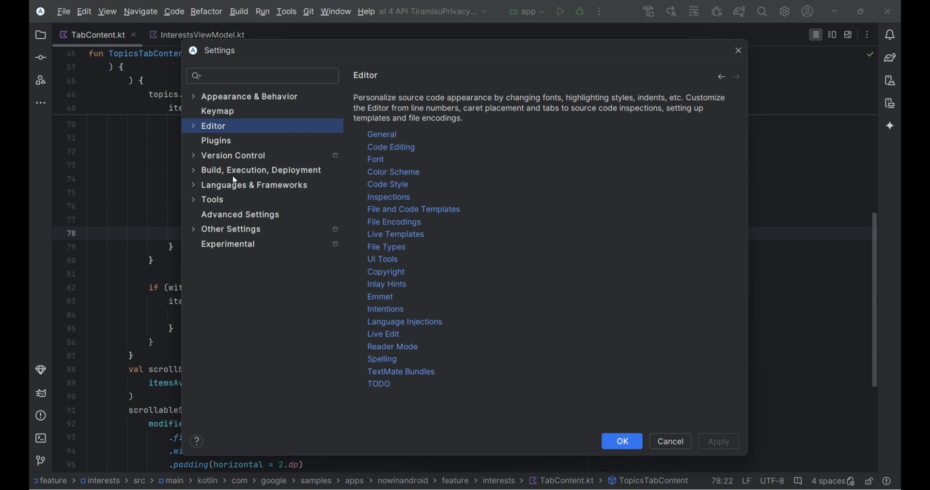
- Review the Enable K2 Kotlin Mode option under Languages & Frameworks > Kotlin, then cancel Settings
click(254, 185)
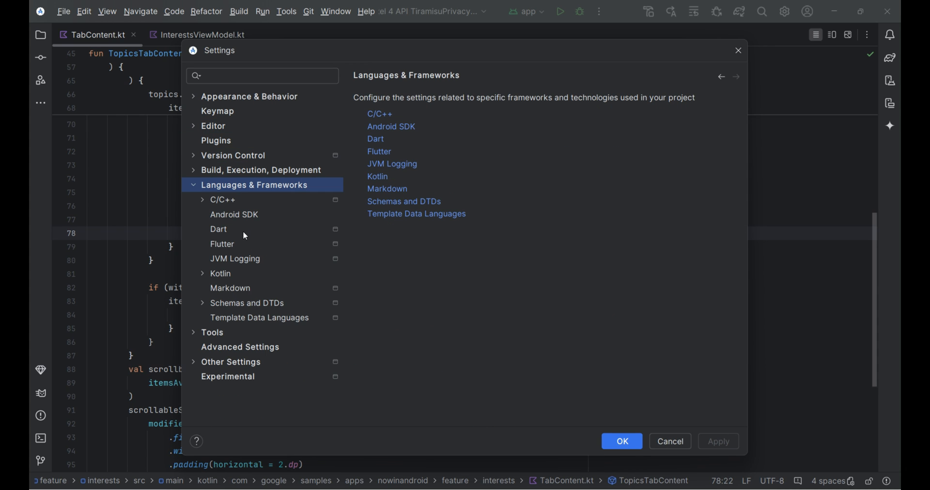
click(220, 274)
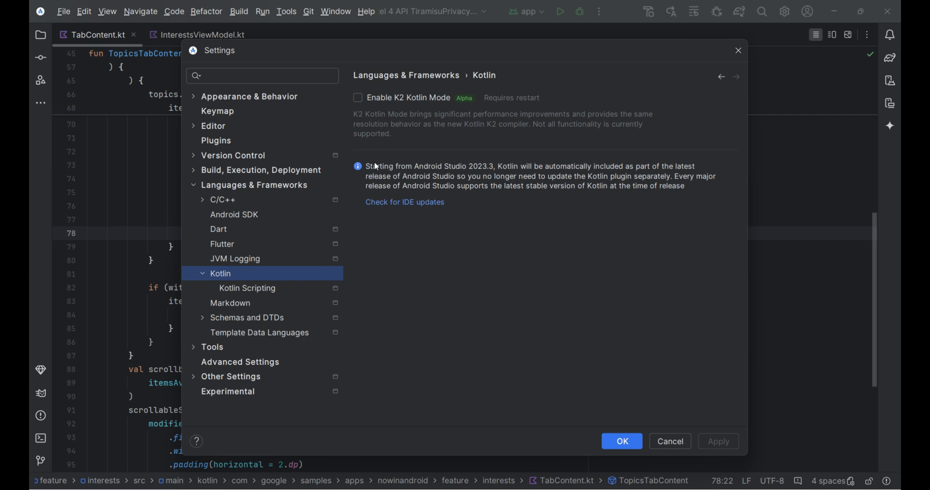
click(358, 97)
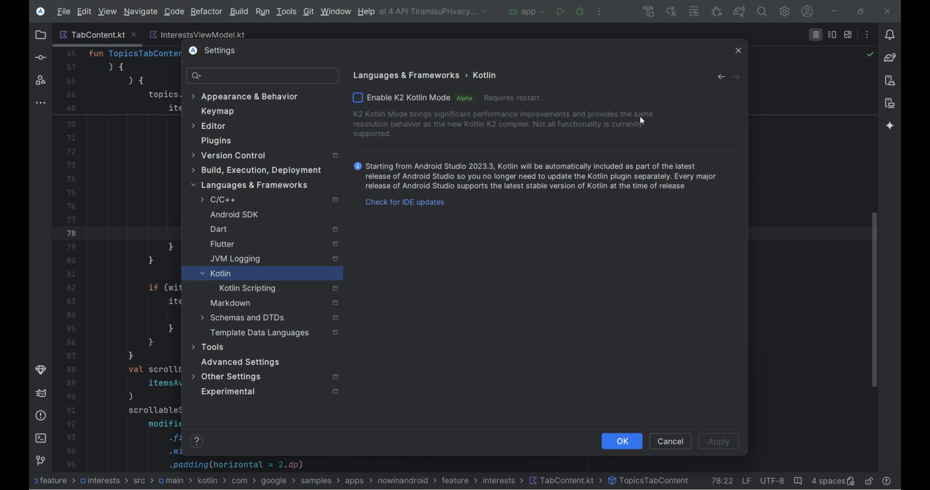
mouse_move(517, 160)
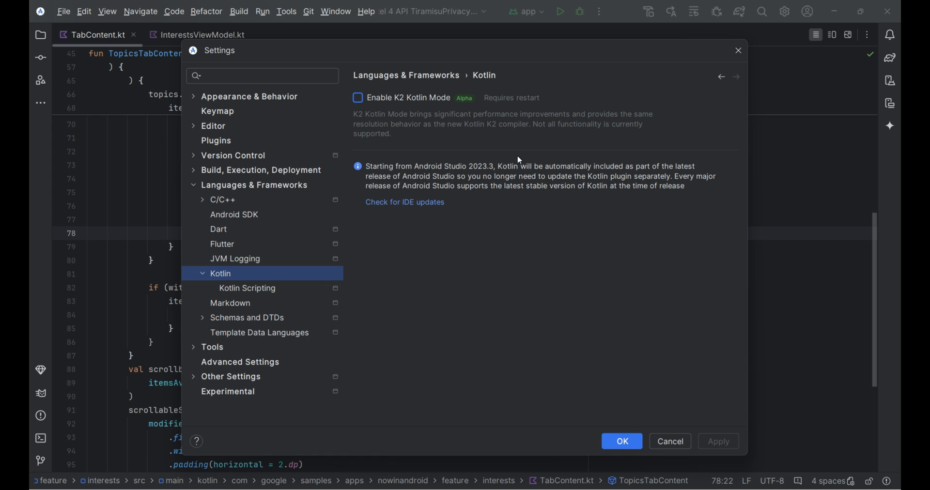
mouse_move(365, 110)
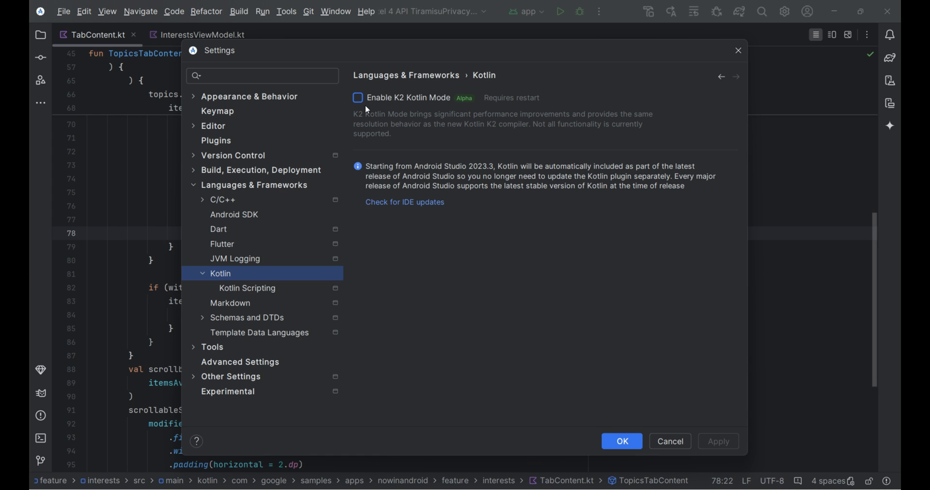
mouse_move(669, 444)
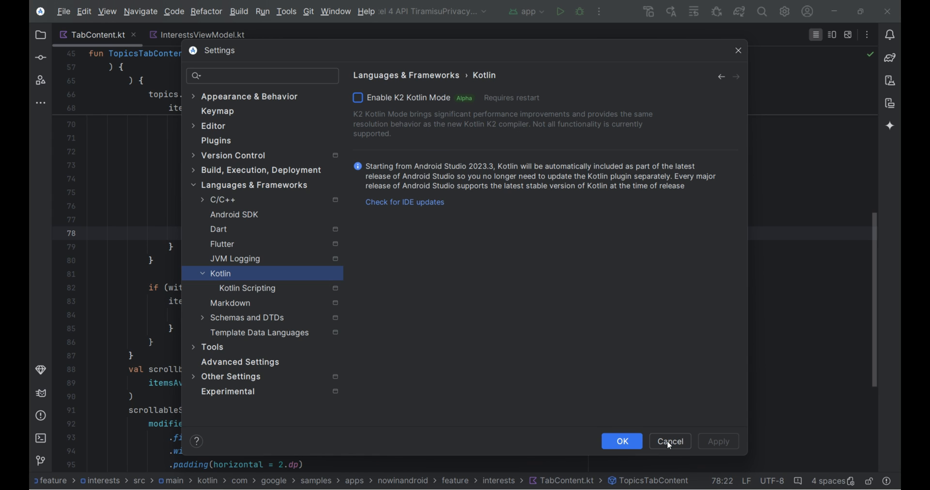
click(670, 442)
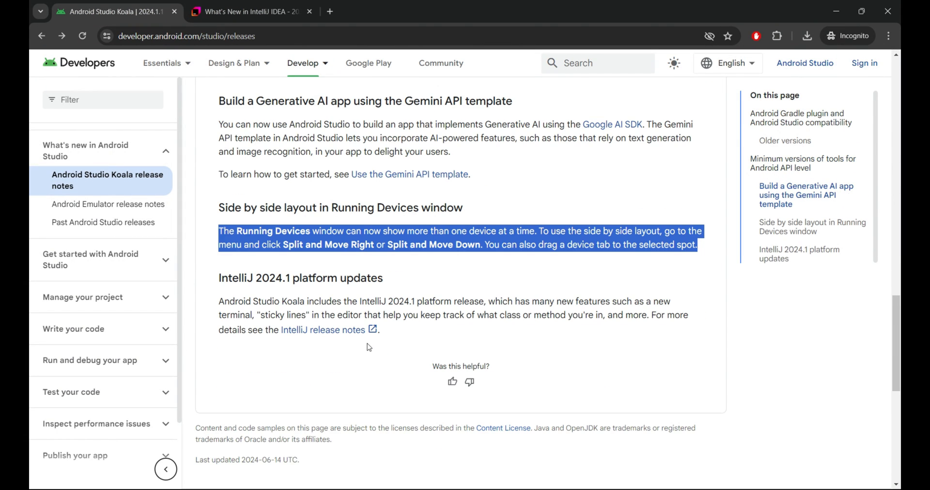
- On the What's New 2024.1 page, go to Key highlights and show the second New terminal slide
click(249, 11)
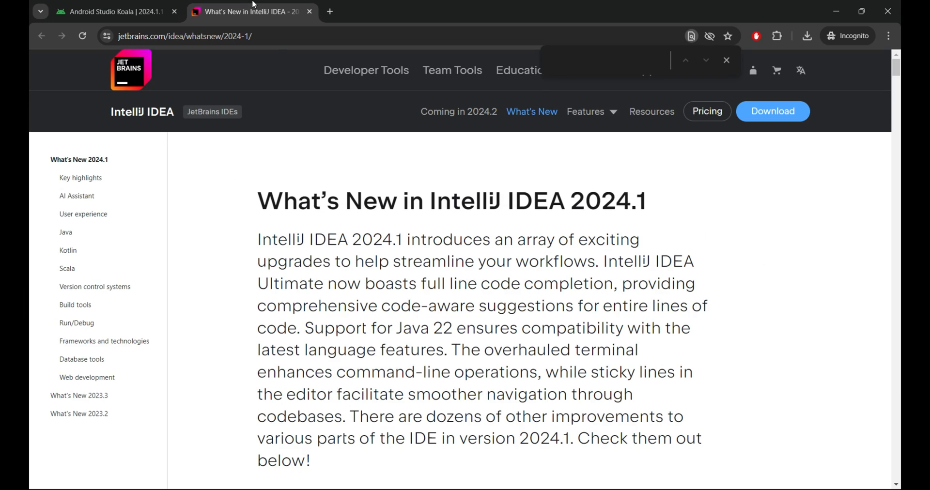
scroll(down, 3)
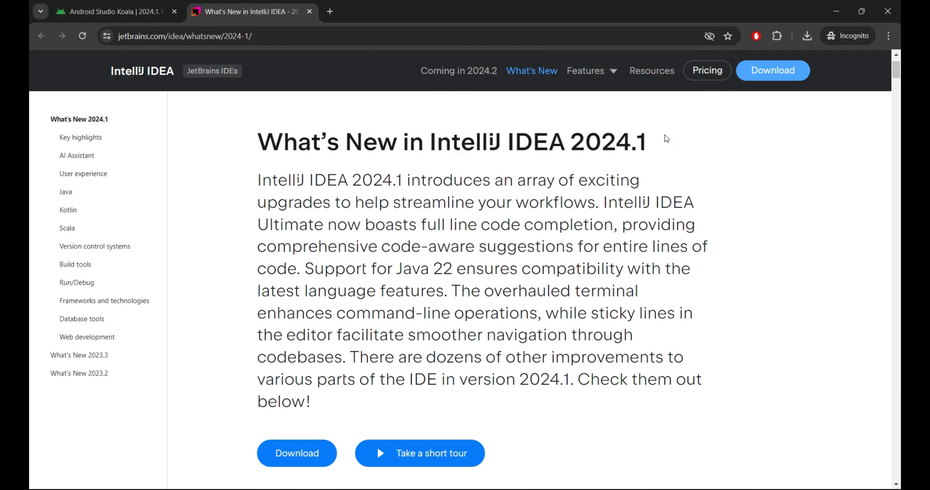
click(80, 137)
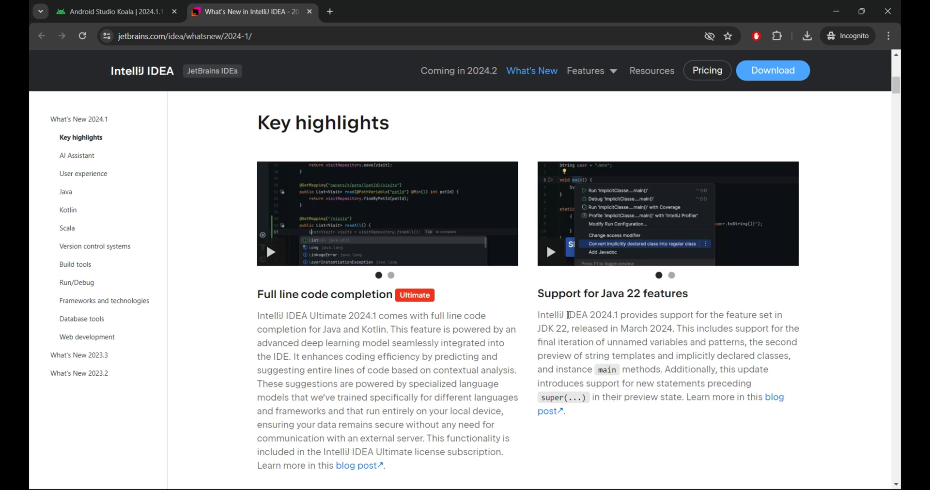
scroll(down, 3)
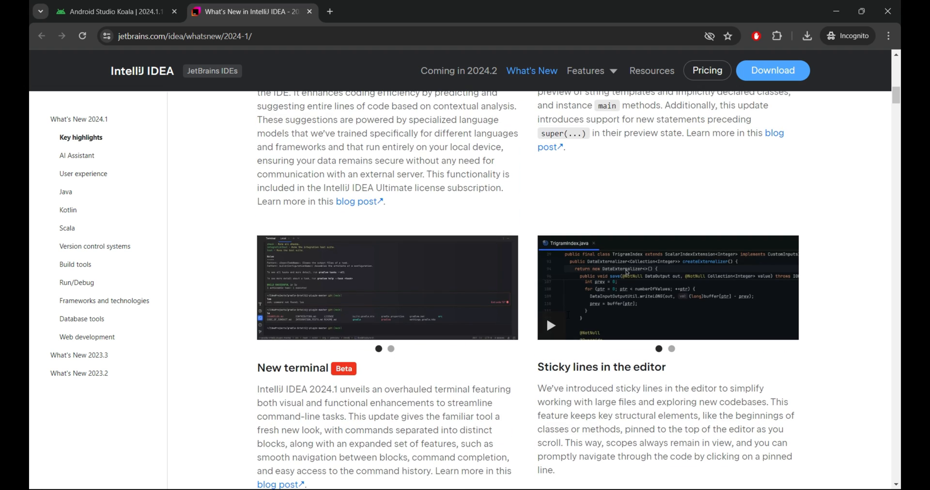
scroll(down, 3)
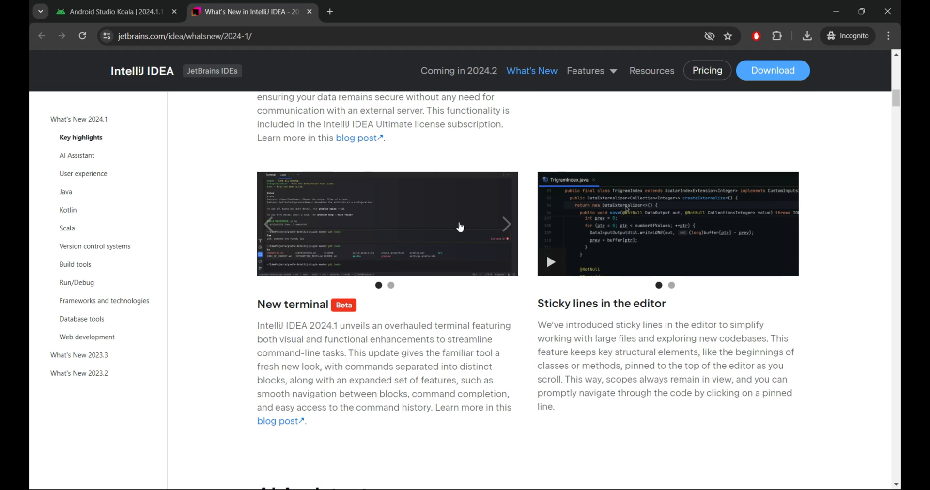
click(506, 224)
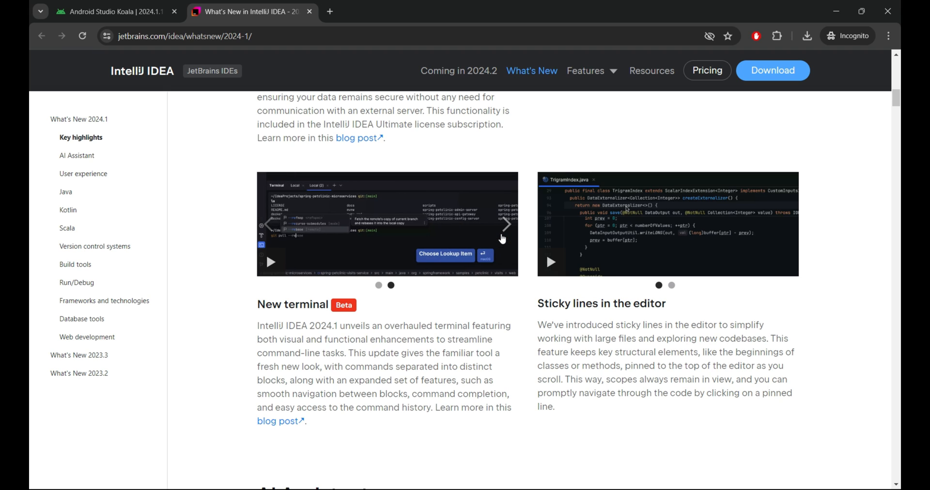
mouse_move(663, 252)
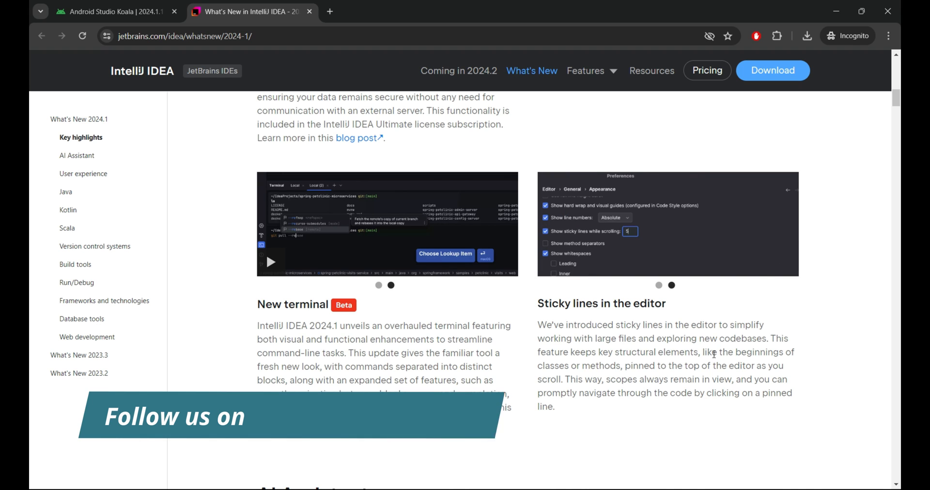
- Read down through AI Assistant to the K2 Kotlin mode text, clearing the selection
scroll(down, 3)
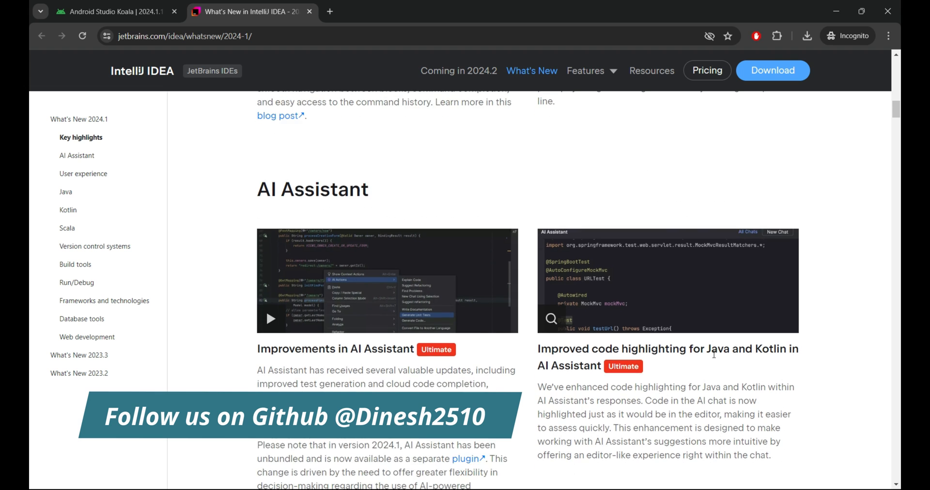
scroll(down, 3)
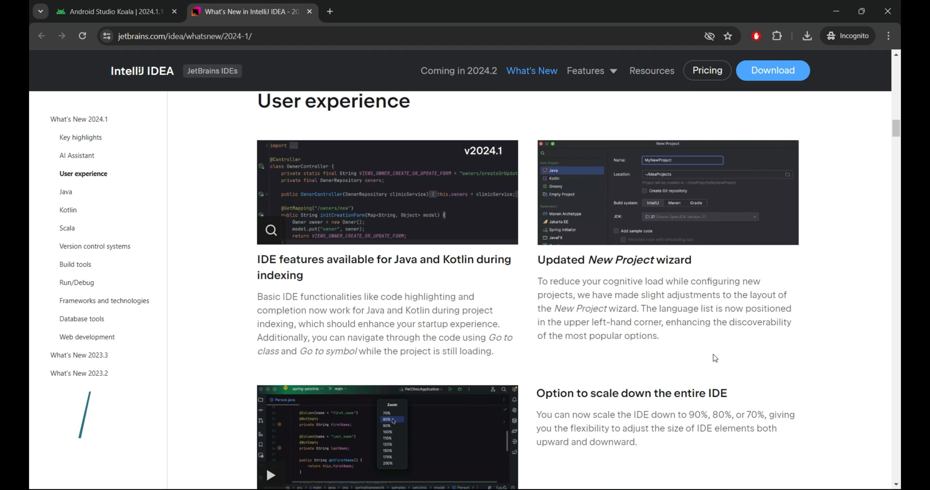
scroll(down, 3)
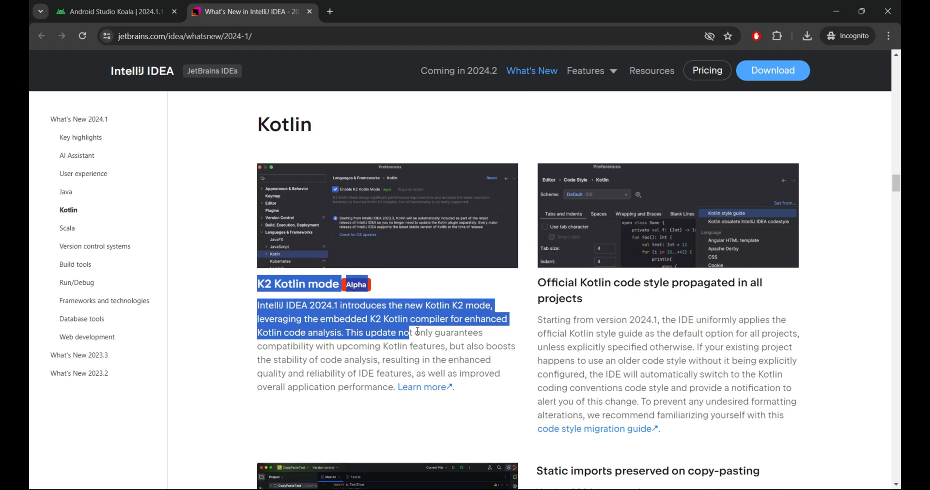
click(477, 403)
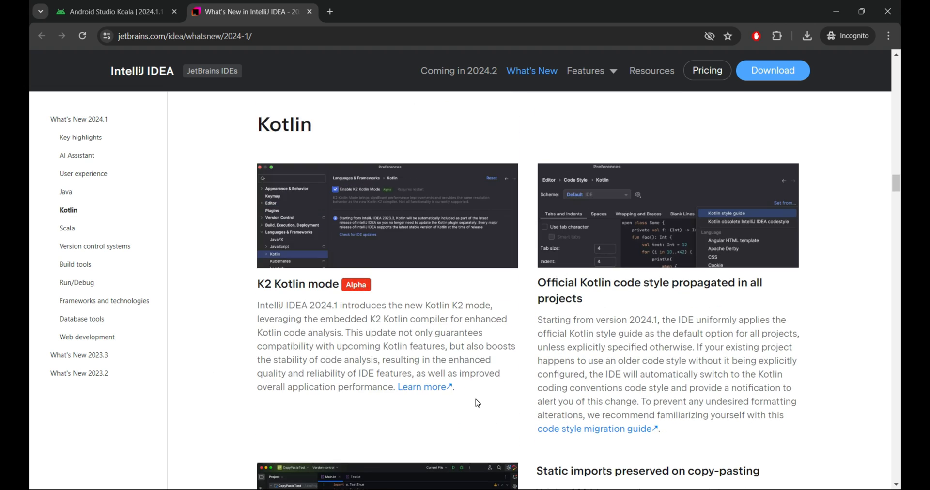
- Continue to Version control systems and select the In-editor code review description
scroll(down, 3)
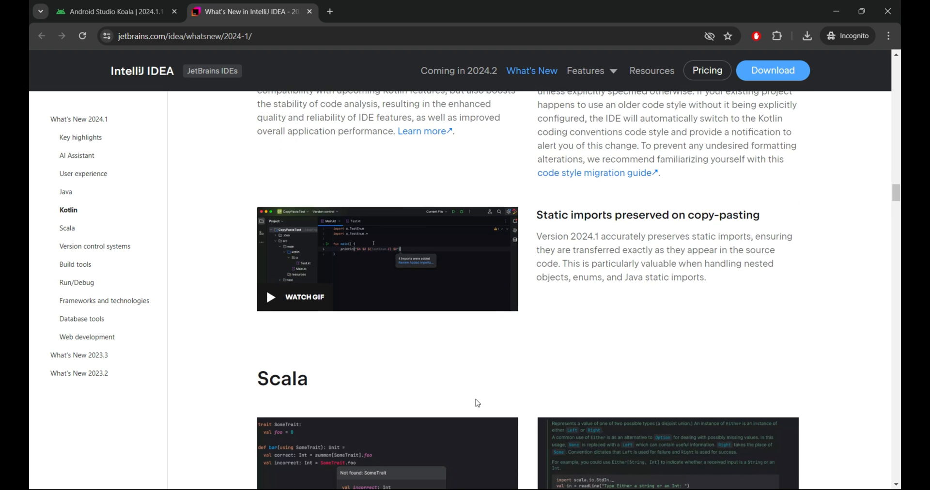
scroll(down, 3)
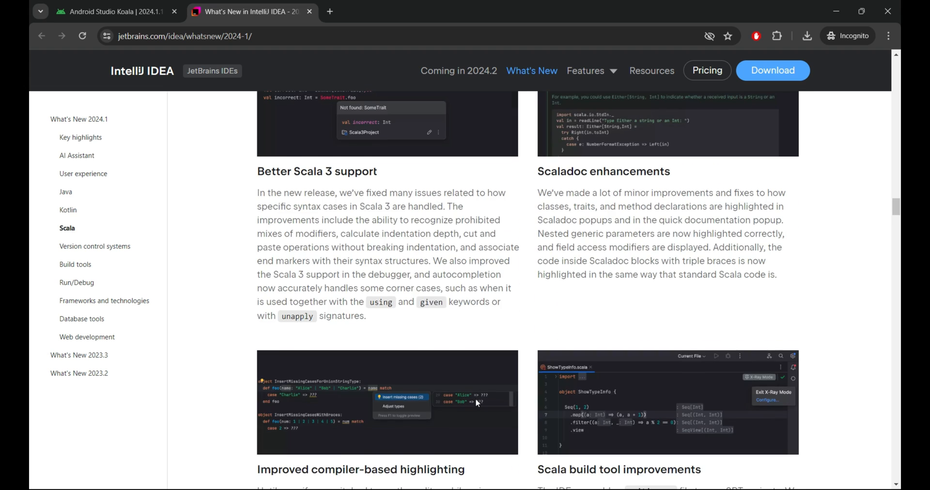
scroll(down, 3)
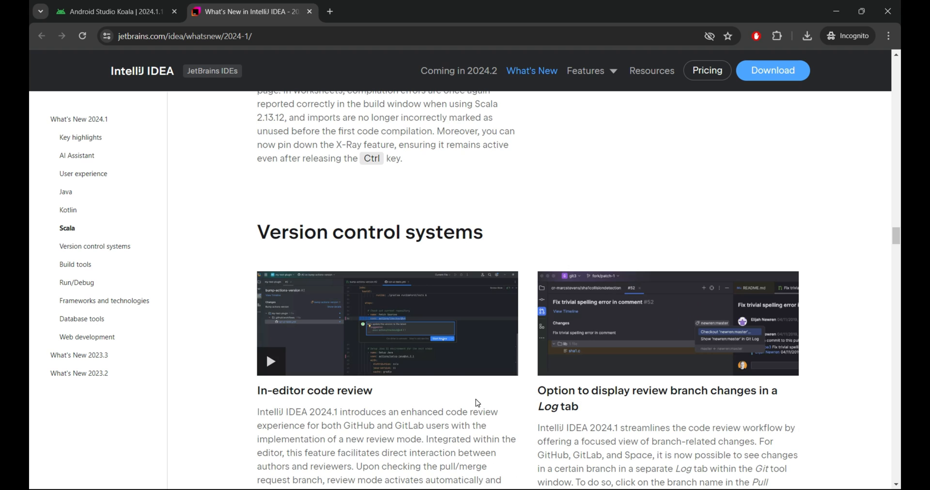
scroll(down, 3)
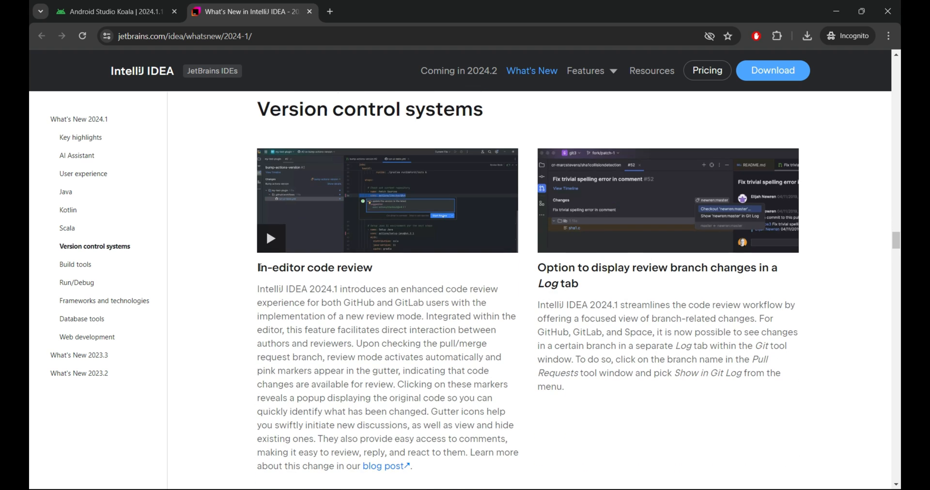
drag(257, 267, 410, 466)
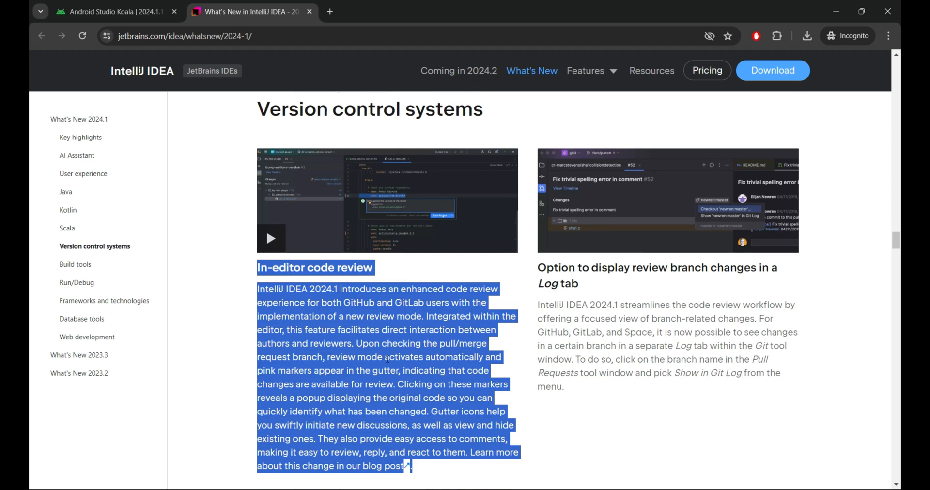
scroll(down, 3)
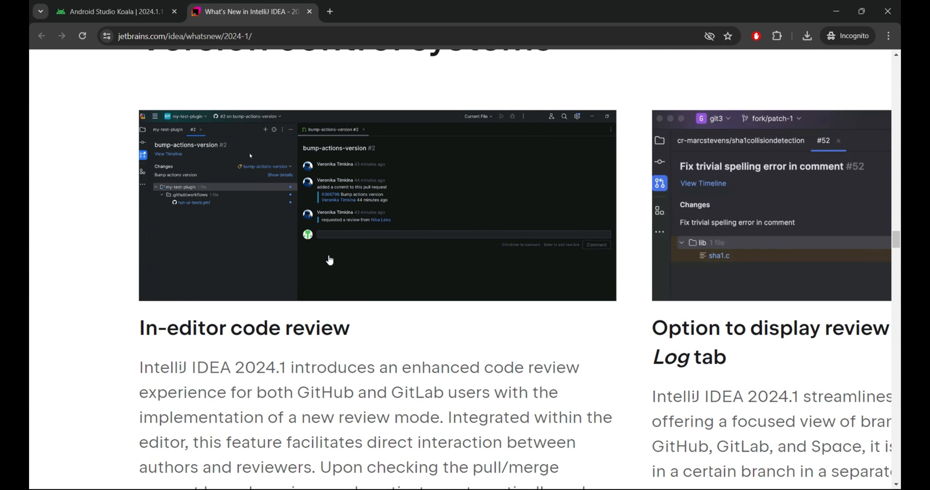
click(194, 202)
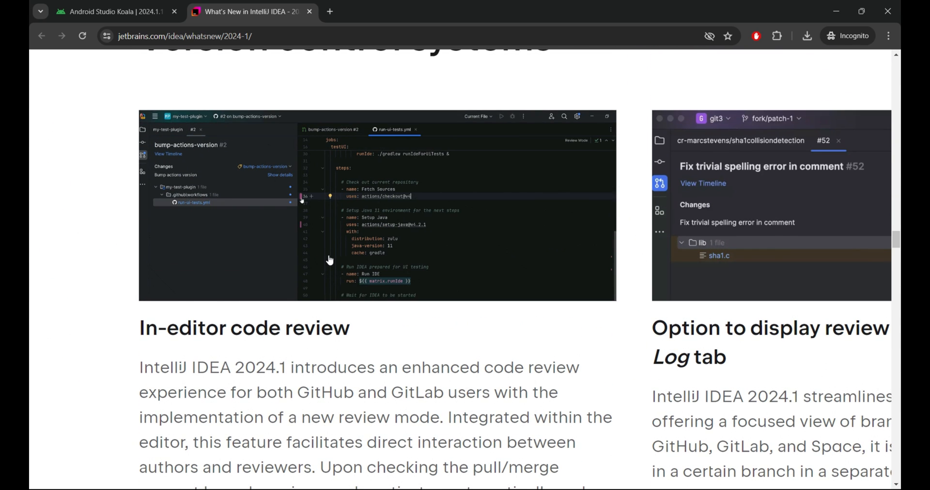
text(let's upd)
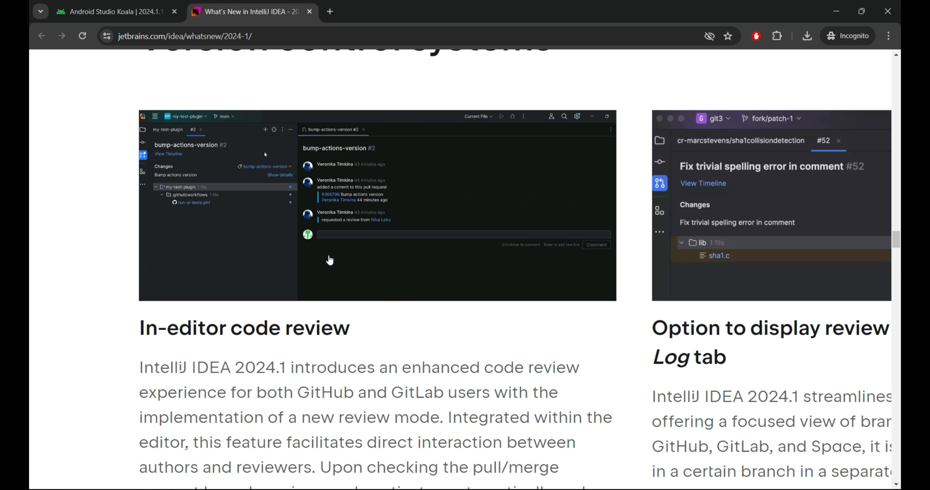
- Scroll the 2024.1 notes through Web development, then return to the Android Studio Koala tab
scroll(down, 3)
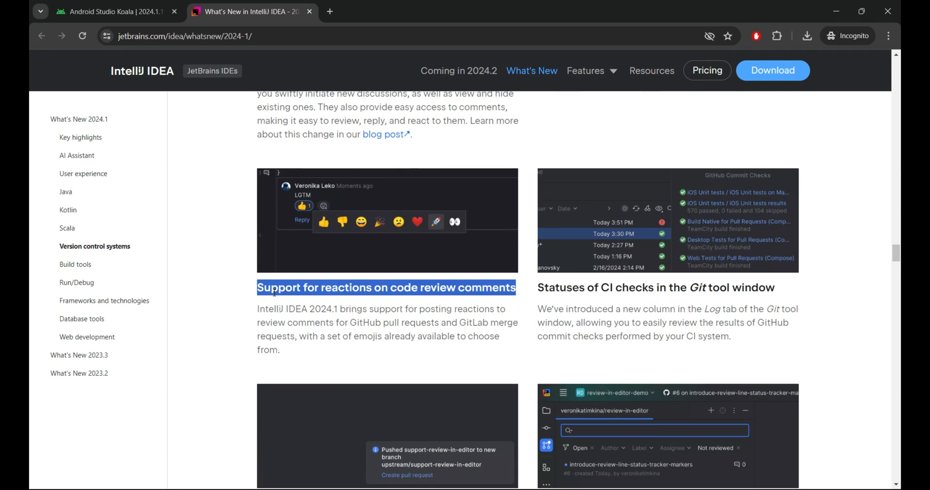
scroll(down, 3)
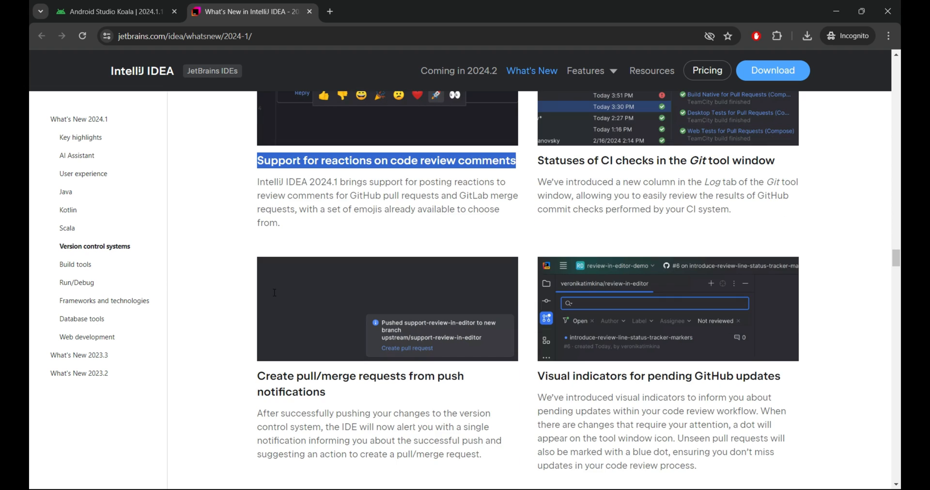
scroll(down, 3)
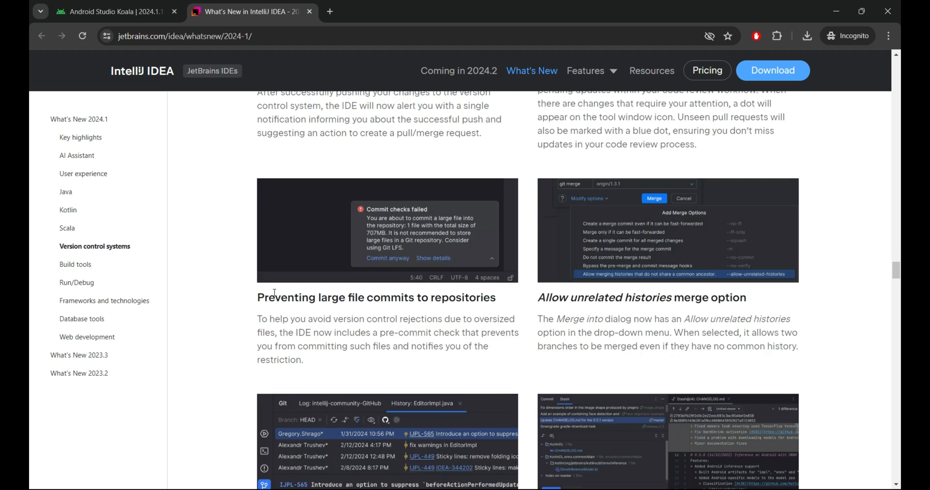
scroll(down, 3)
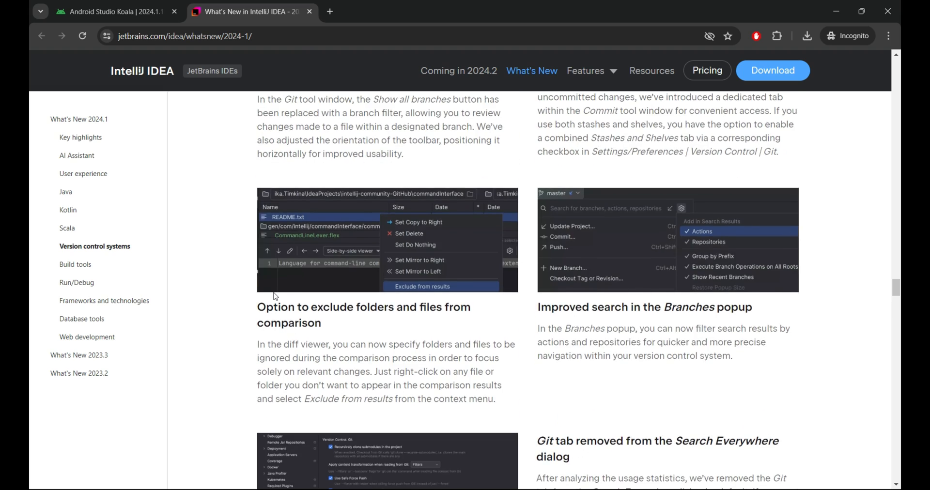
scroll(down, 3)
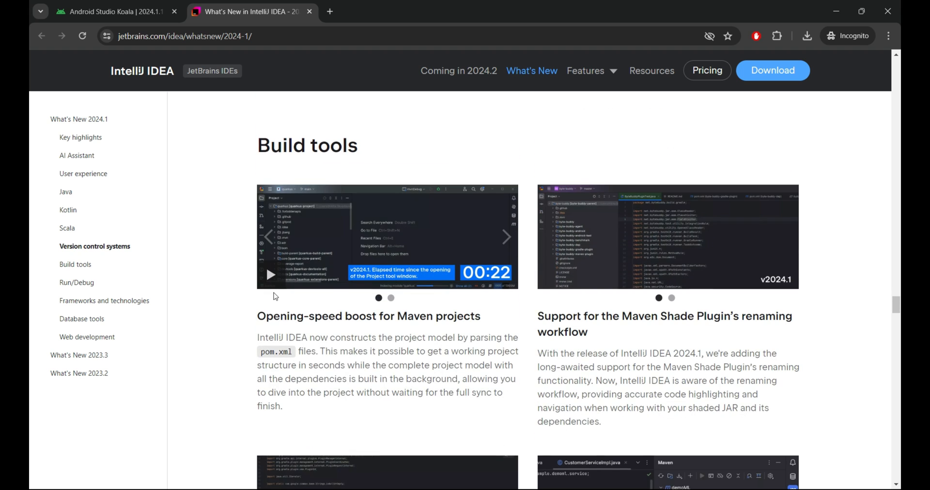
scroll(down, 3)
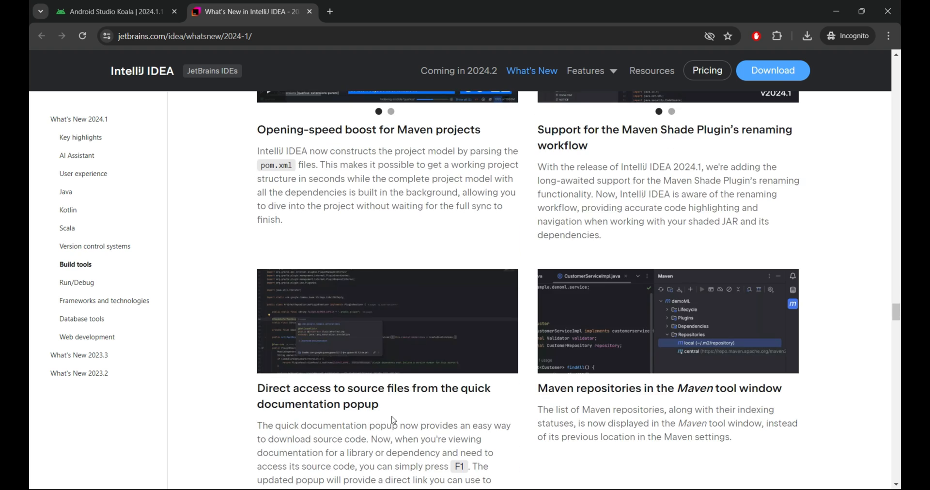
scroll(down, 3)
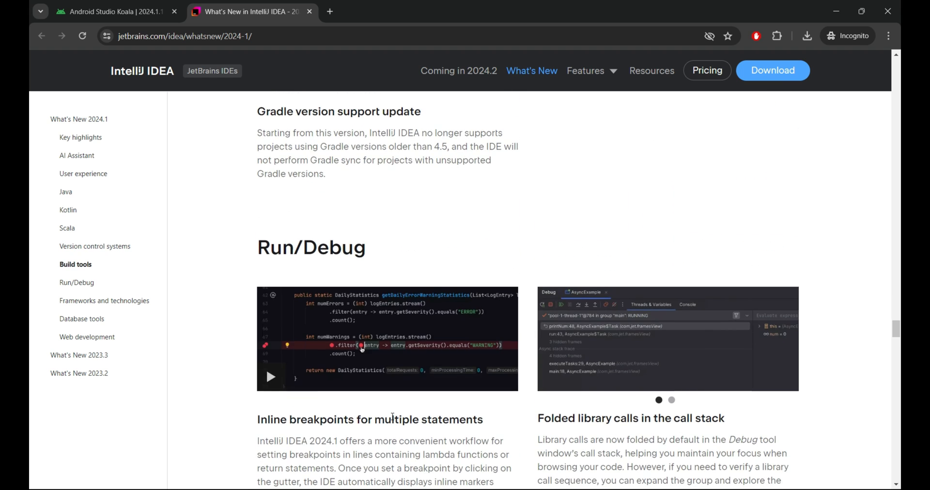
scroll(down, 3)
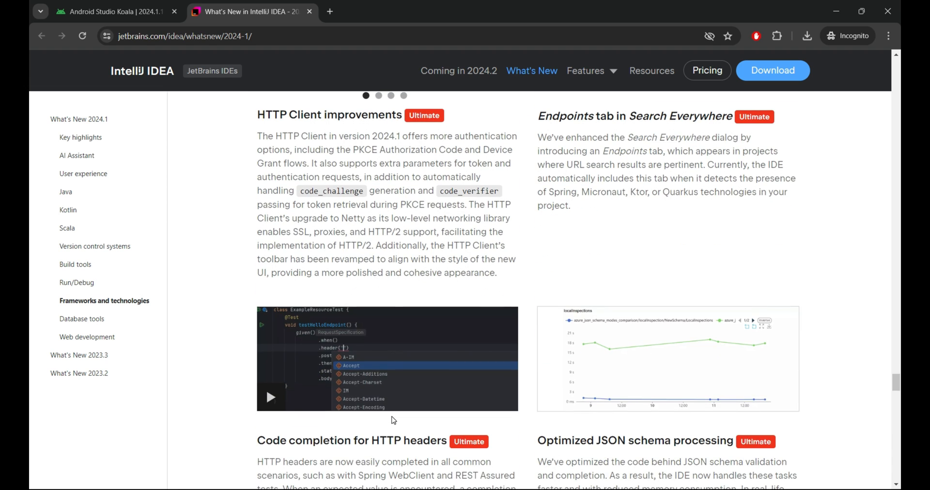
scroll(down, 3)
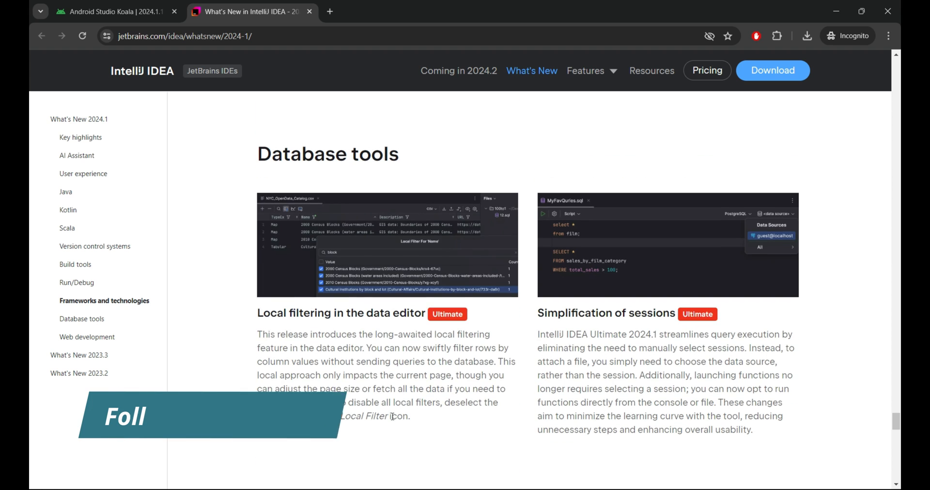
scroll(down, 3)
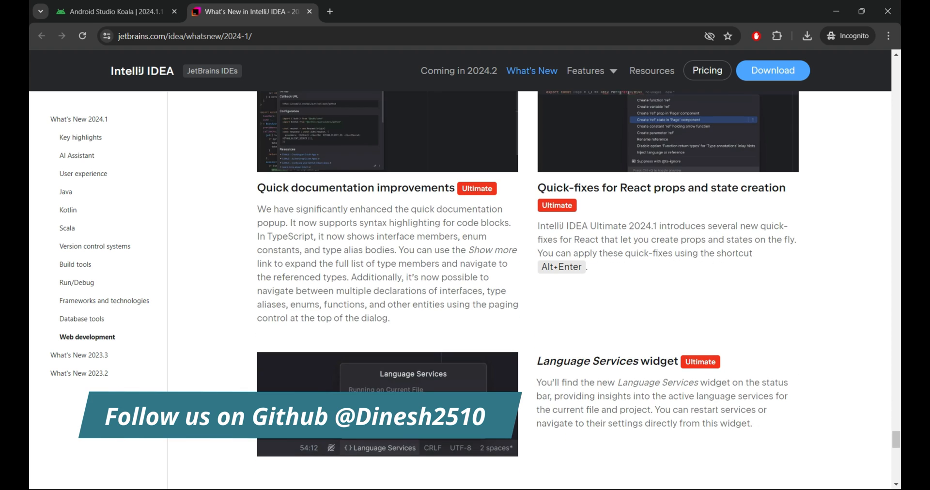
scroll(down, 3)
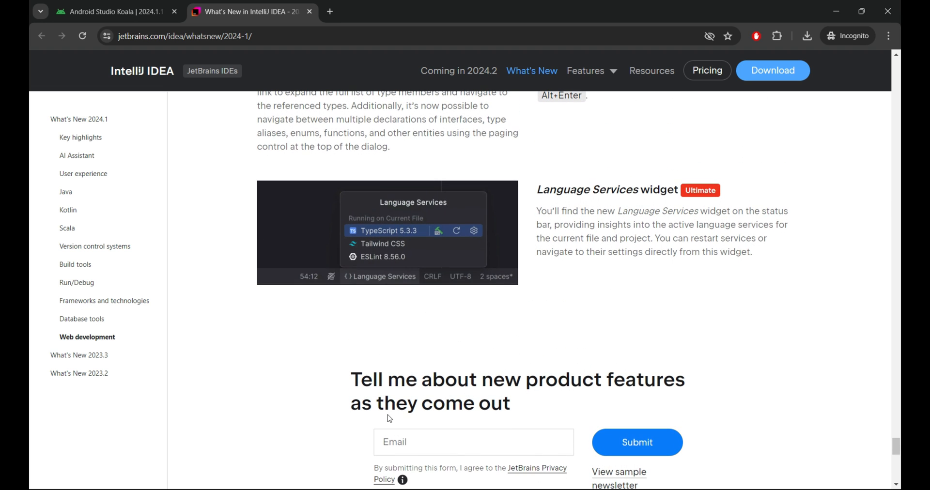
click(113, 11)
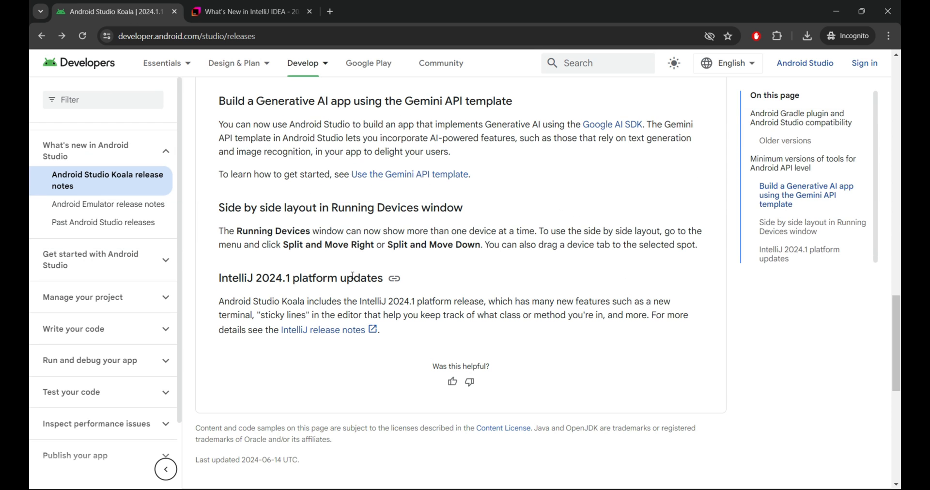